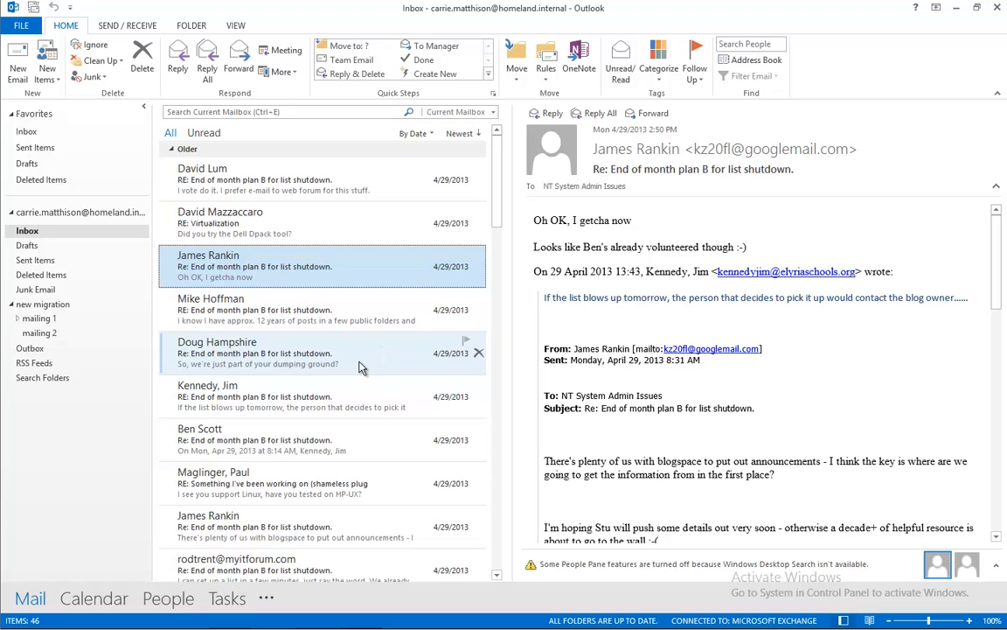
pyautogui.moveTo(207, 341)
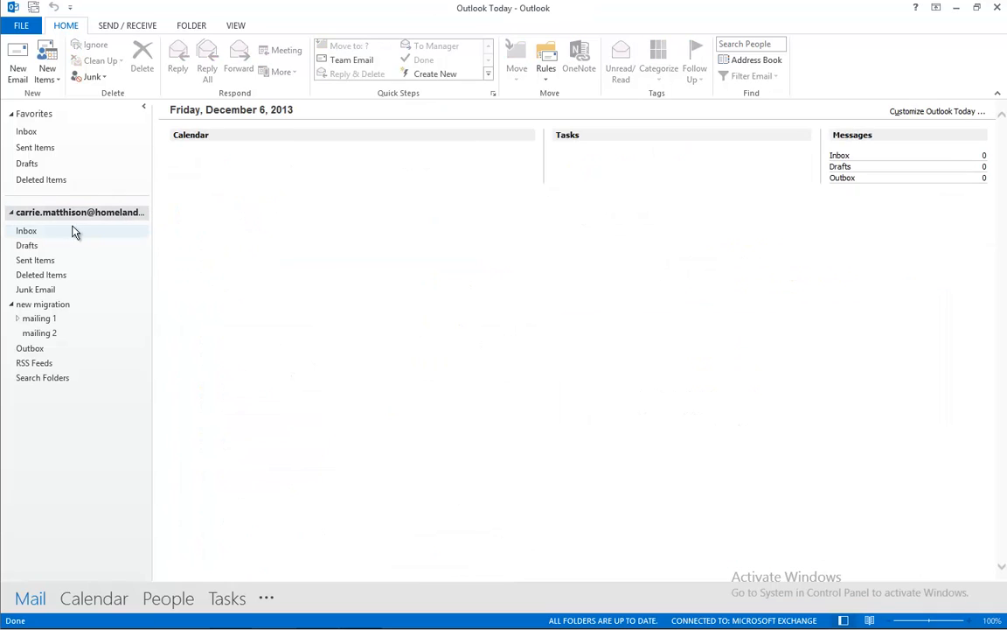
# - Check the Office 365 cloud mailbox's folders and sent items, confirming the inbox is empty
pyautogui.click(26, 230)
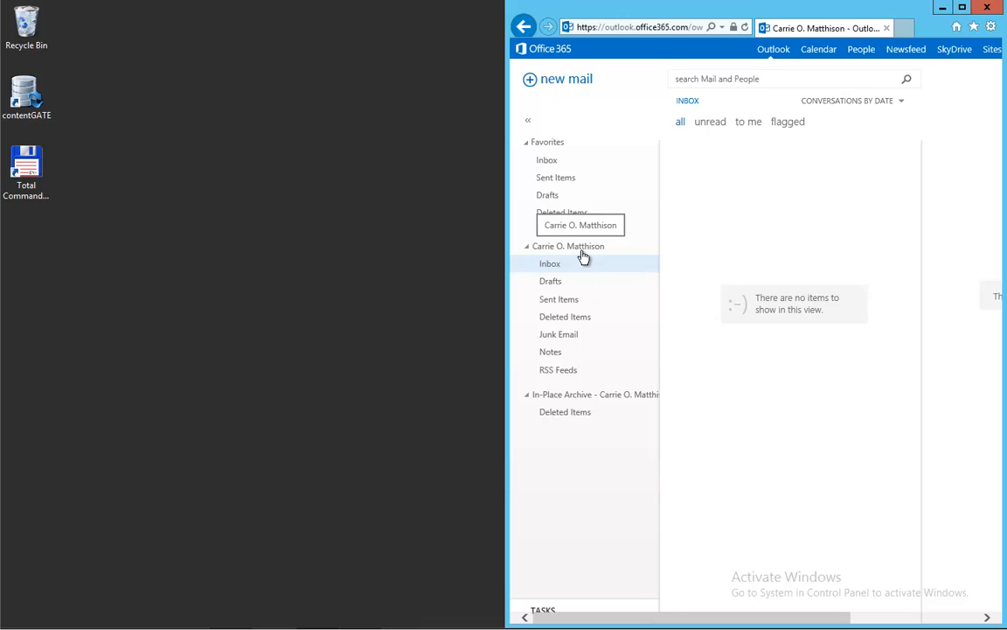
pyautogui.click(549, 264)
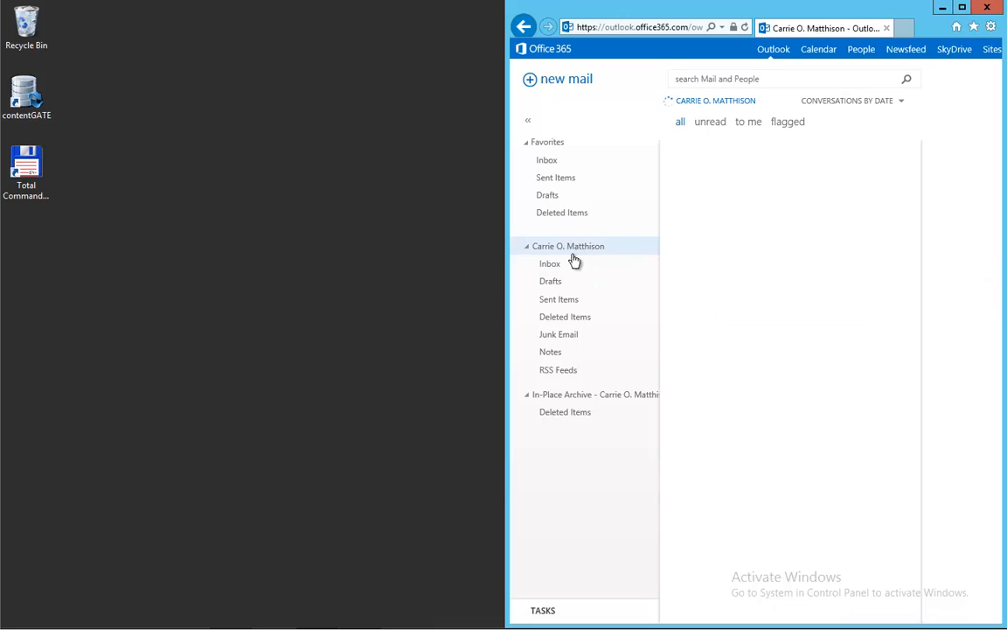
pyautogui.click(558, 299)
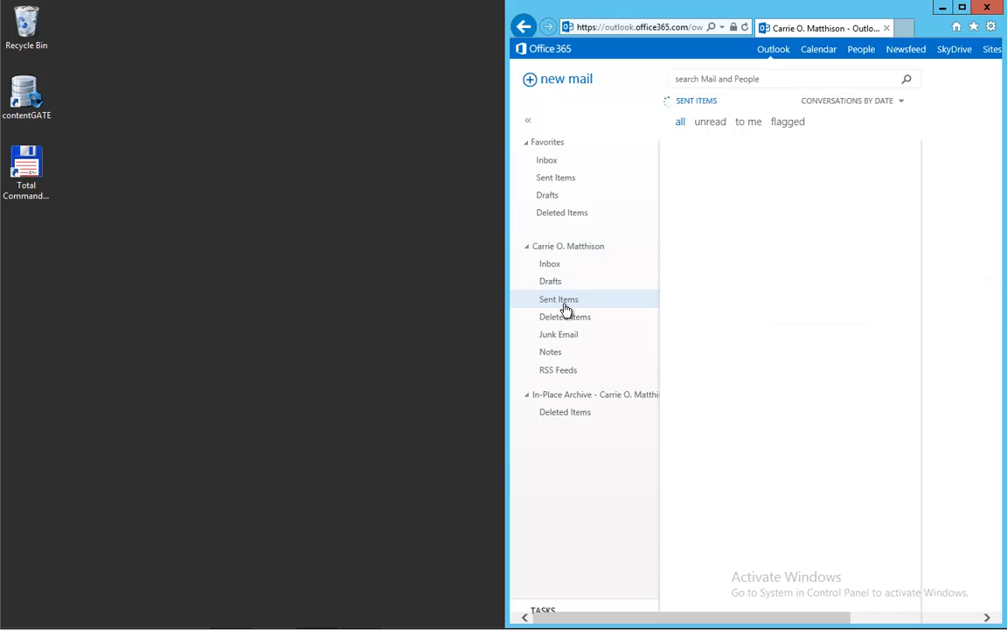
pyautogui.click(550, 264)
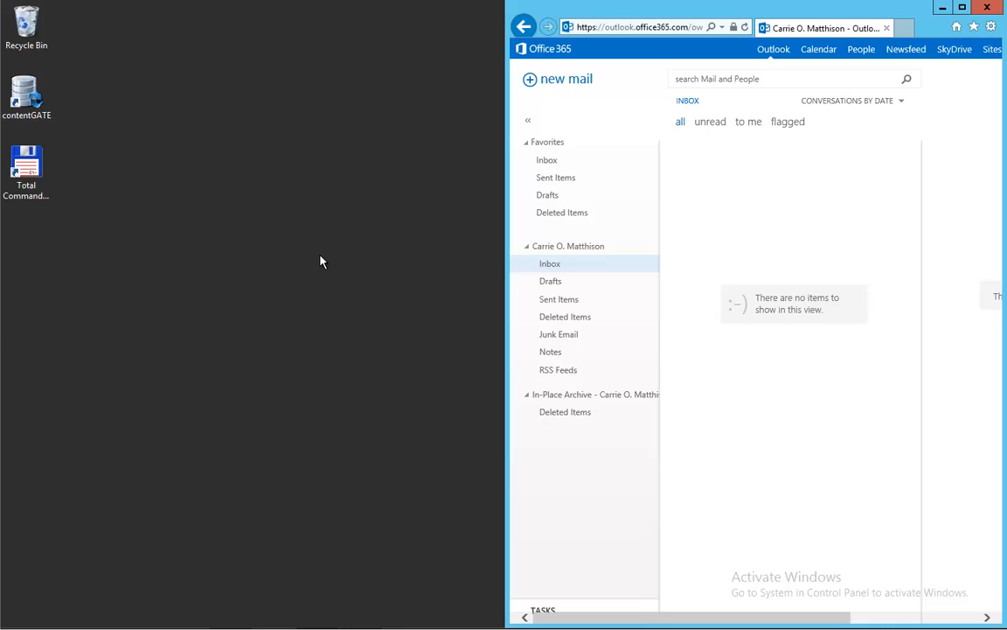
pyautogui.moveTo(243, 258)
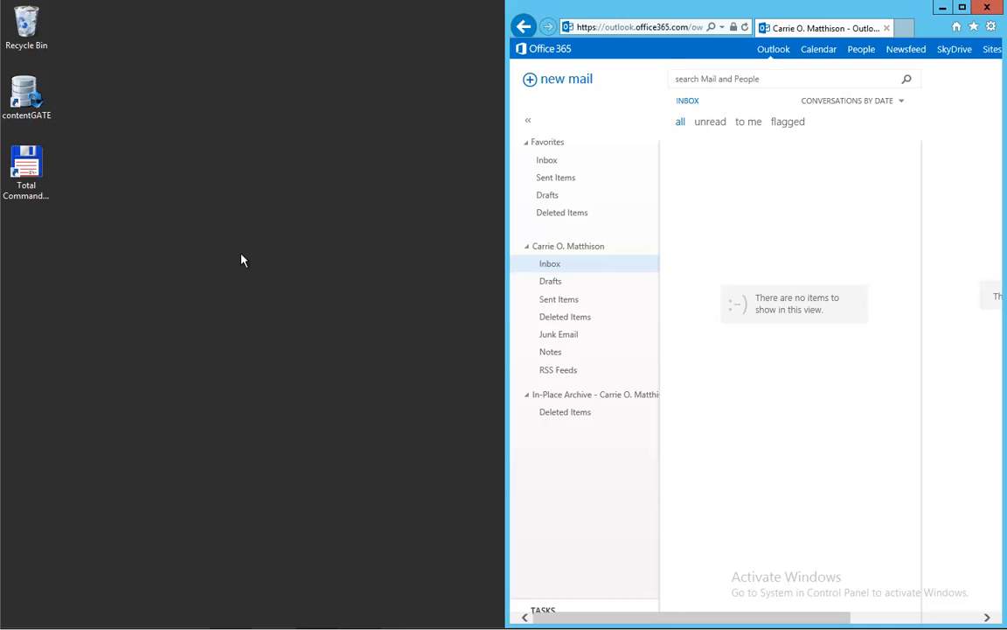
# - Launch contentGATE, create the first migration, and set its source archive to Exchange Server
pyautogui.click(27, 91)
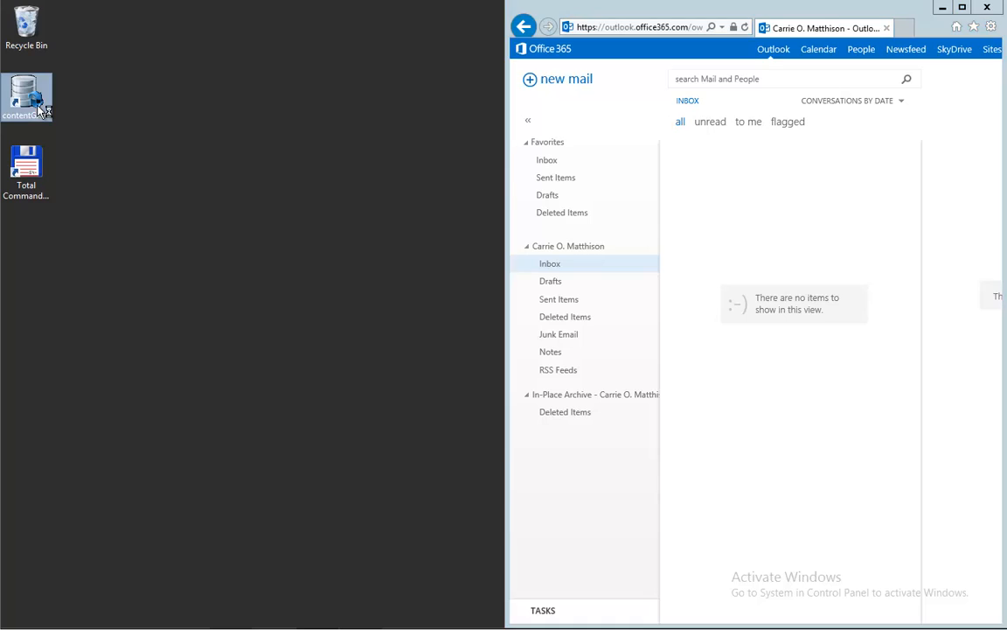
pyautogui.doubleClick(26, 92)
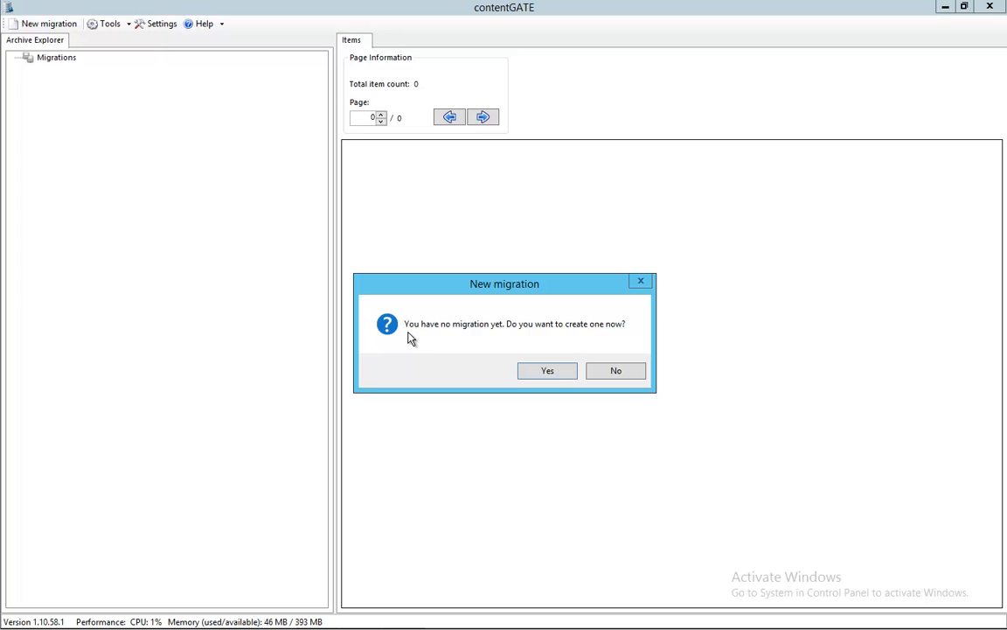
pyautogui.moveTo(456, 356)
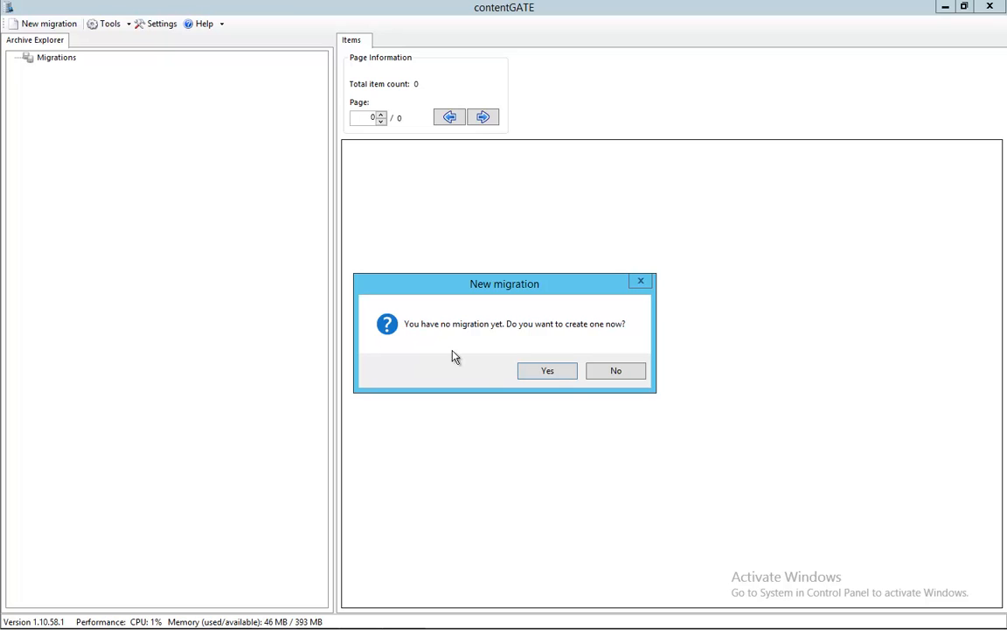
pyautogui.moveTo(548, 371)
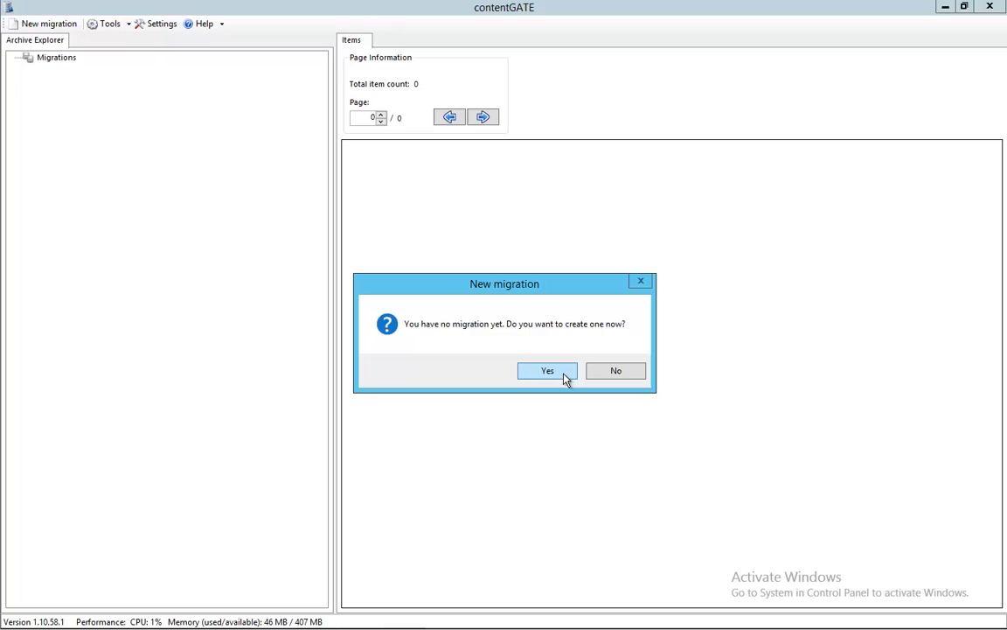
pyautogui.click(547, 370)
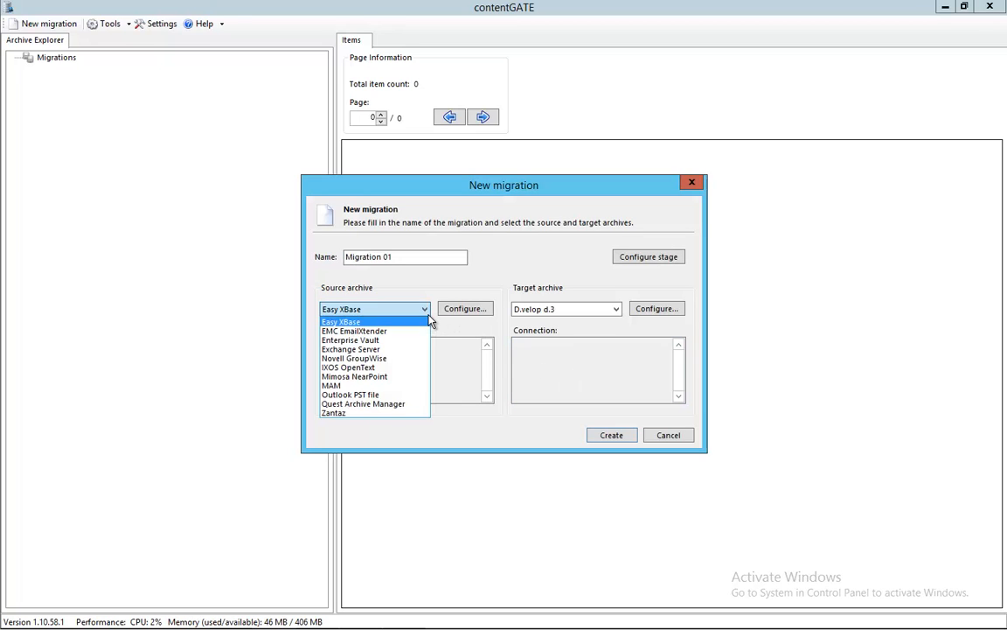
pyautogui.click(340, 322)
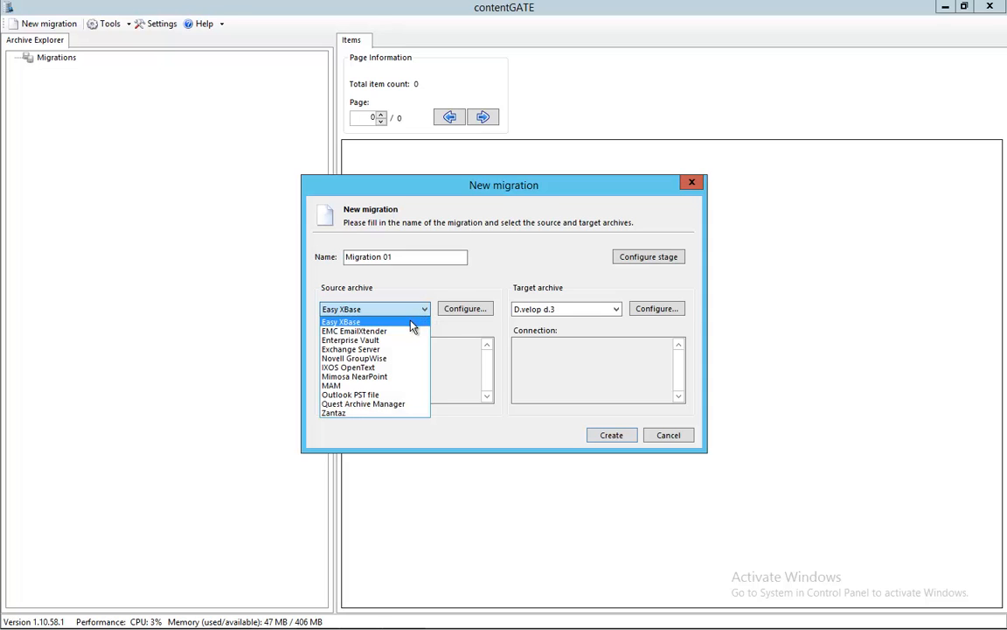
pyautogui.click(348, 349)
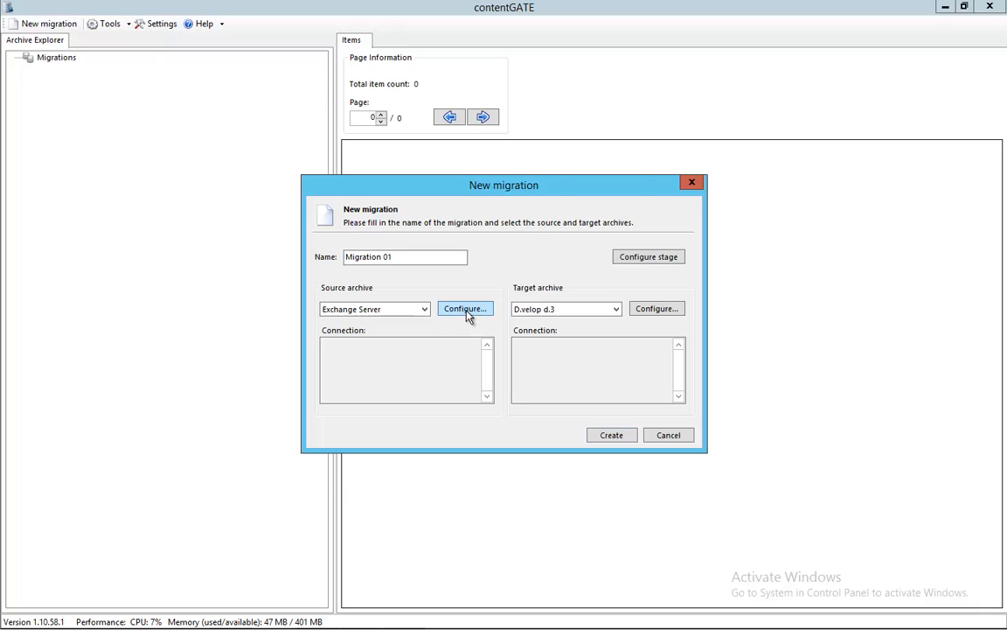
# - Discover domain Exchange servers, select BRODY, and choose Exchange Web Services access
pyautogui.click(464, 308)
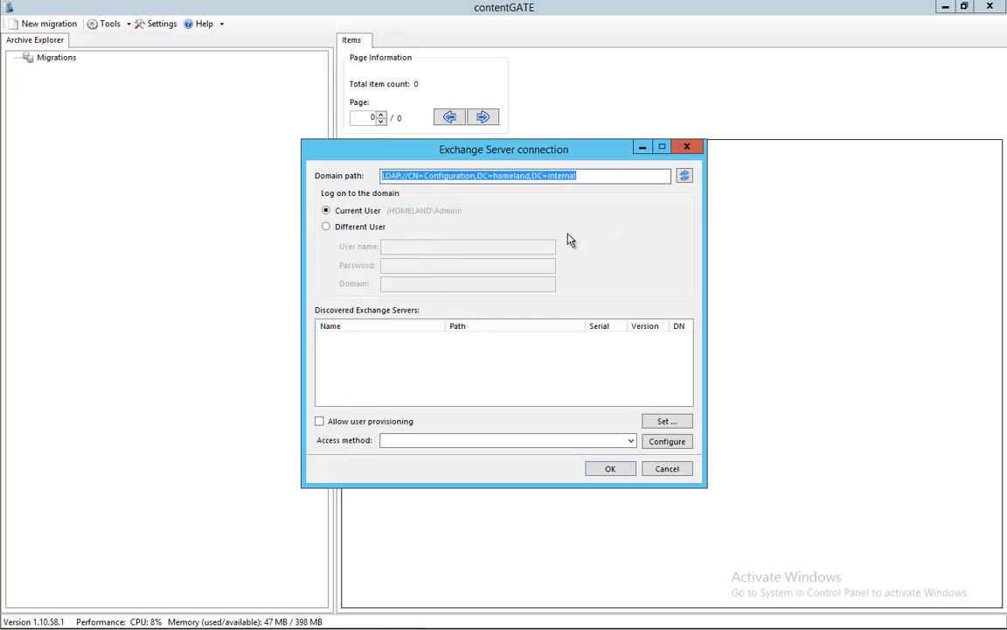
pyautogui.moveTo(685, 174)
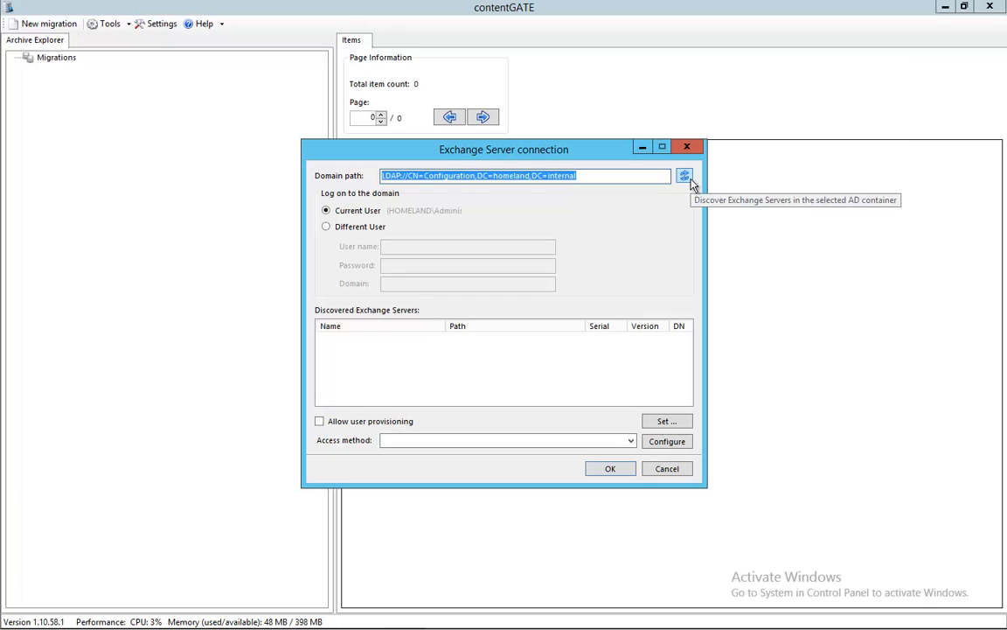
pyautogui.click(684, 175)
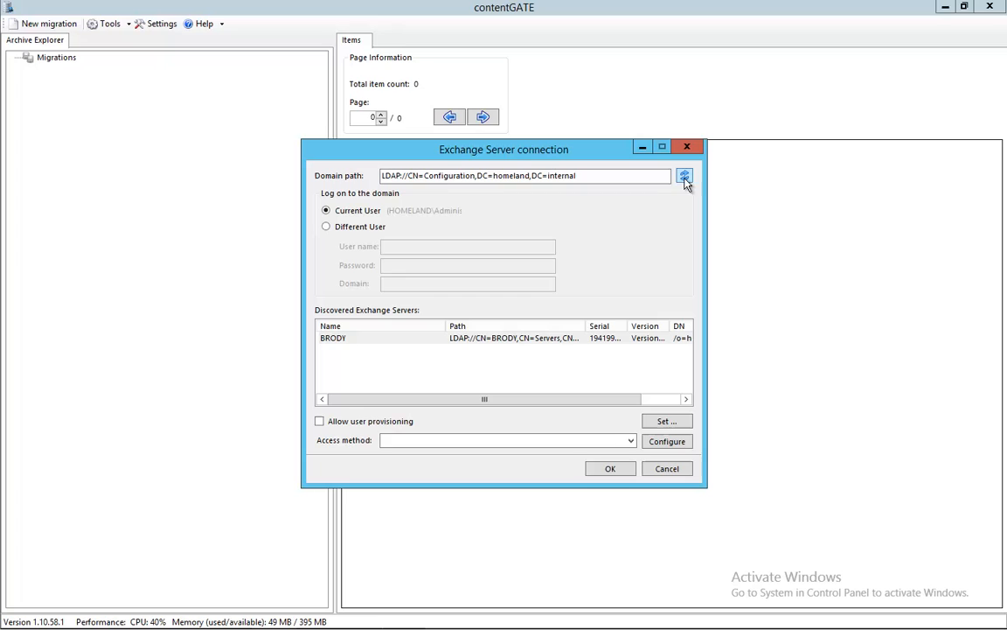
pyautogui.moveTo(536, 343)
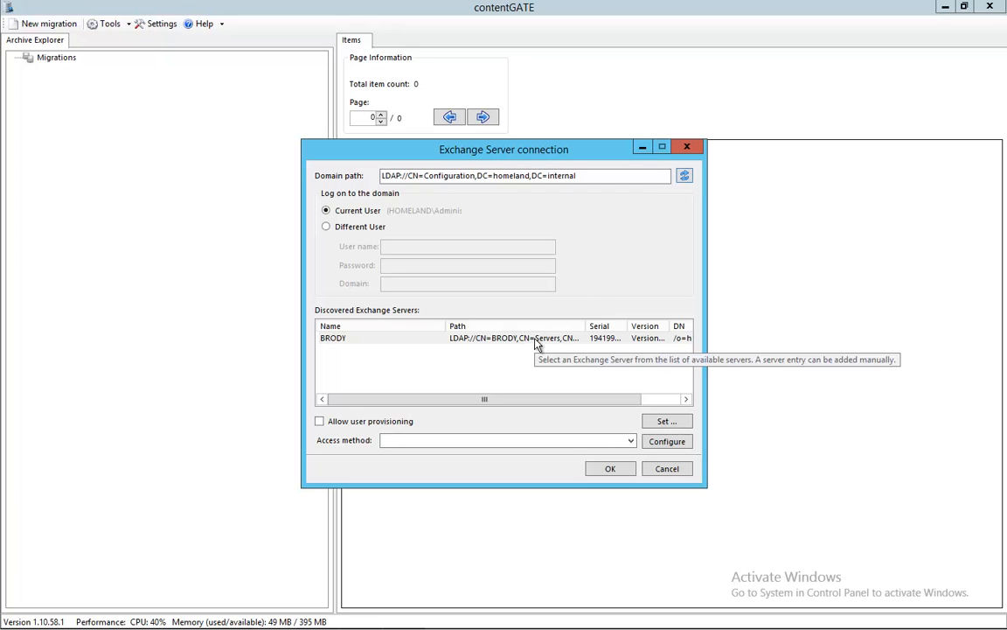
pyautogui.click(333, 337)
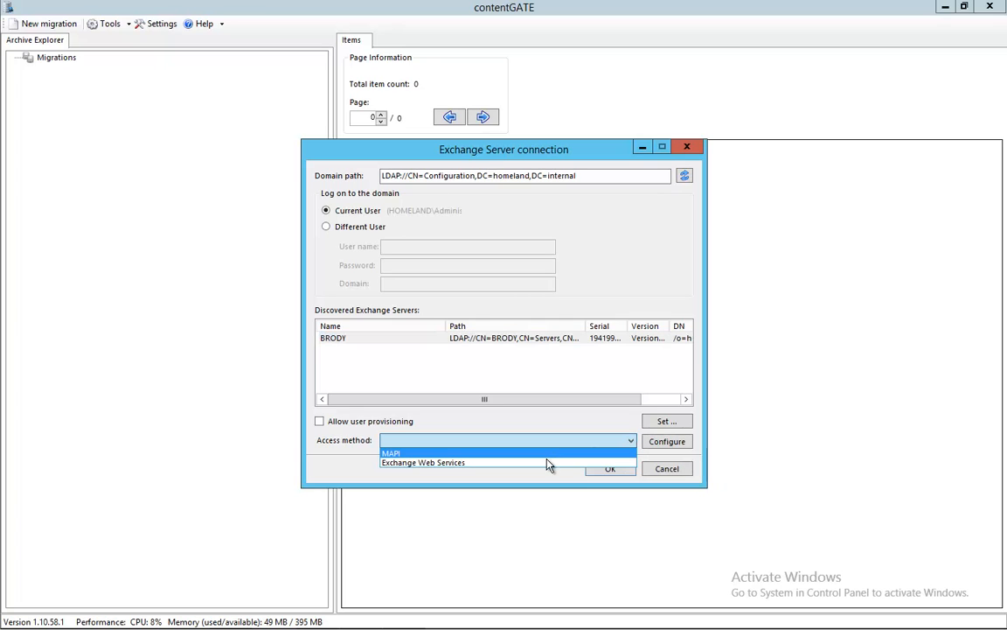
pyautogui.click(423, 462)
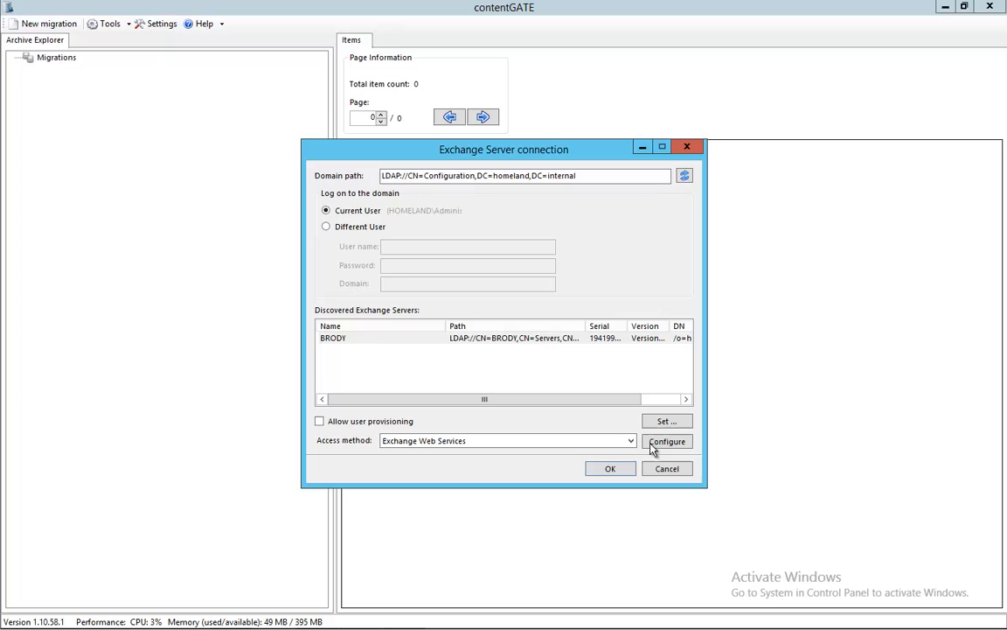
# - Configure EWS with version Exchange2013 and a separate srv_ service account with password
pyautogui.click(668, 441)
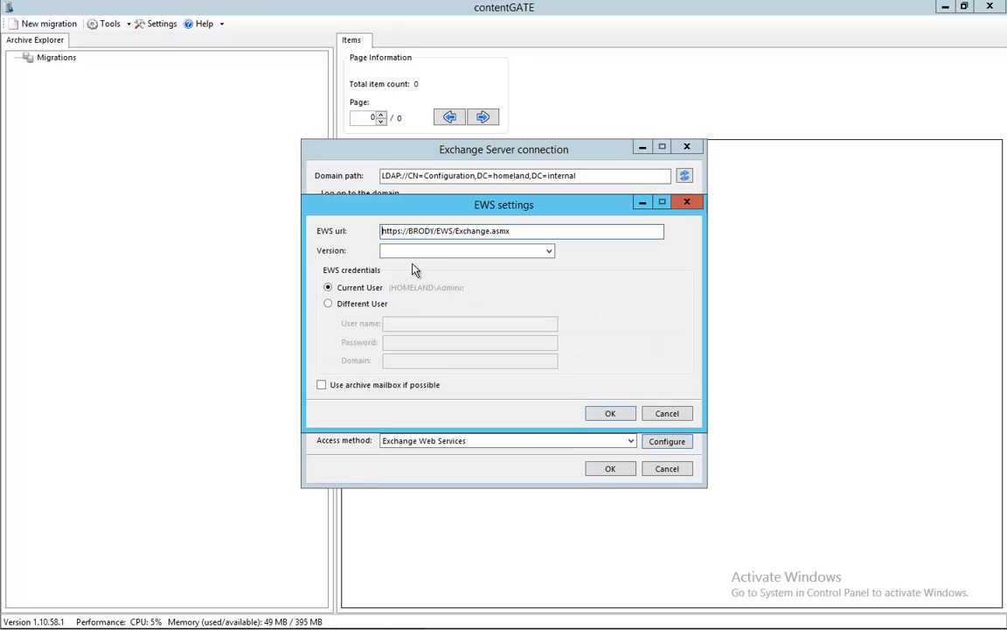
pyautogui.click(548, 251)
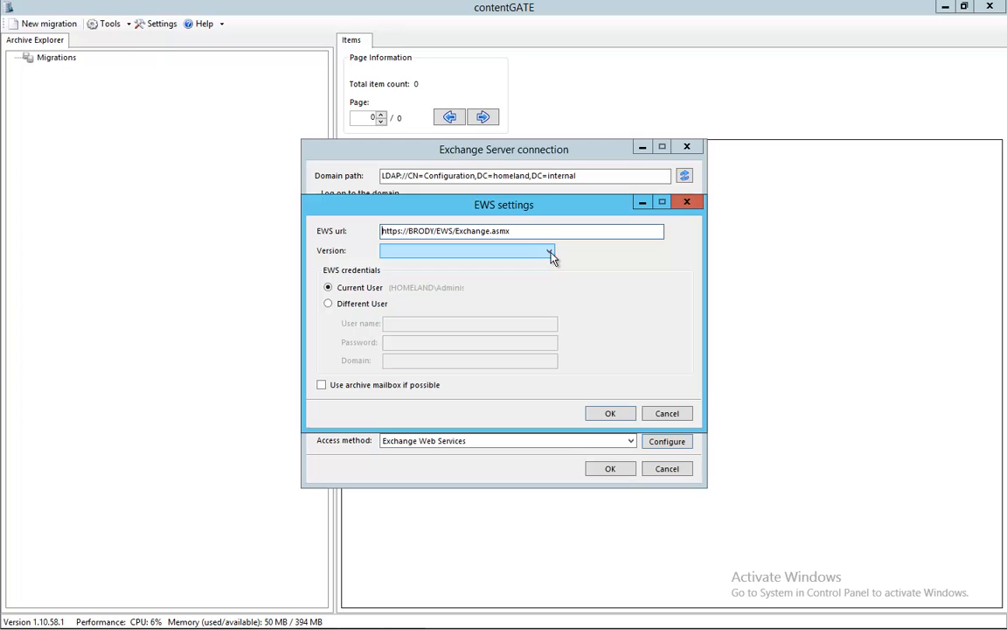
pyautogui.click(546, 251)
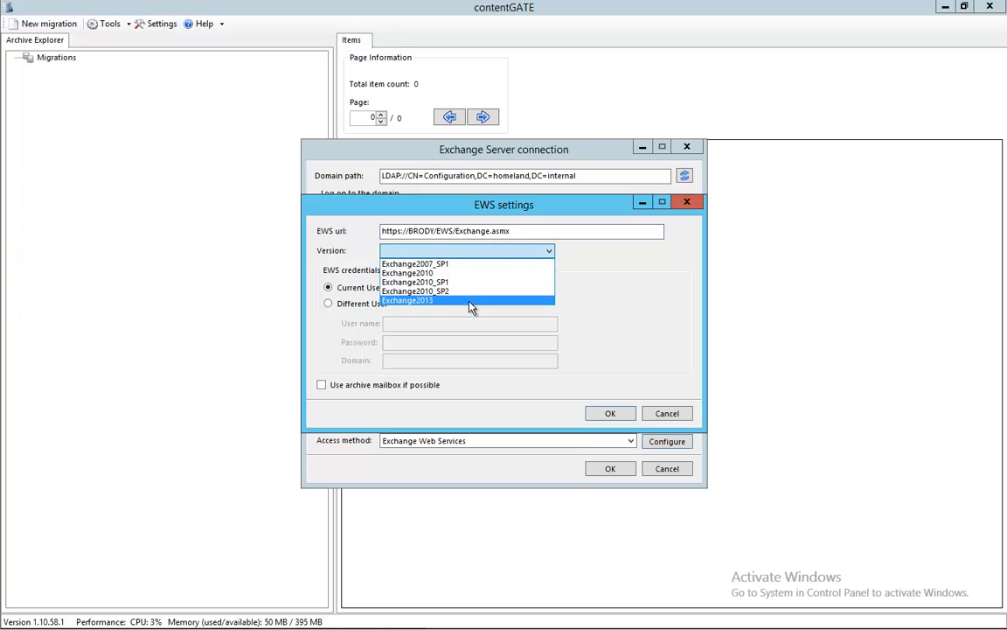
pyautogui.click(409, 300)
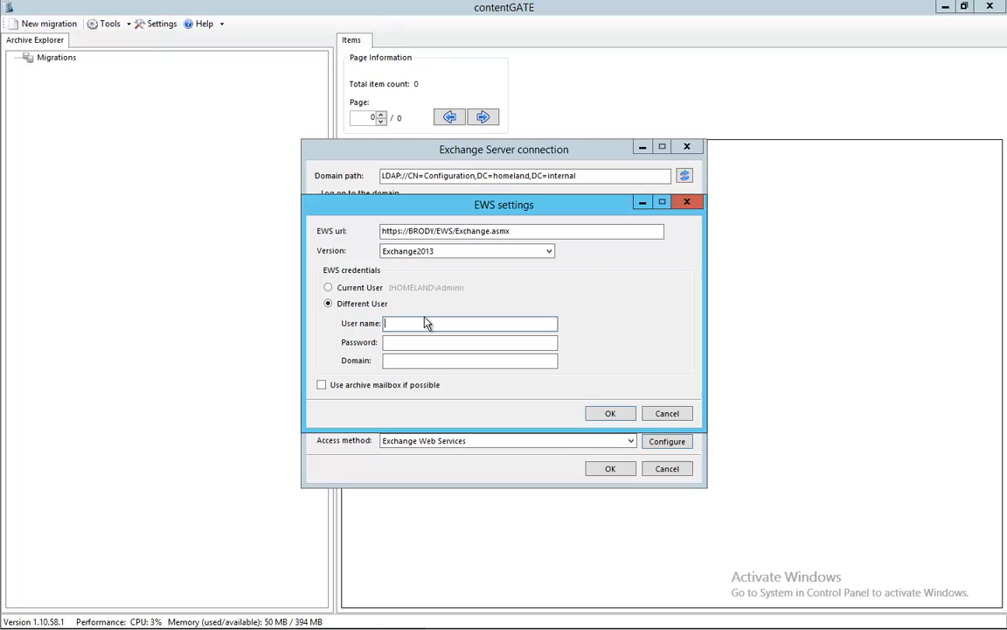
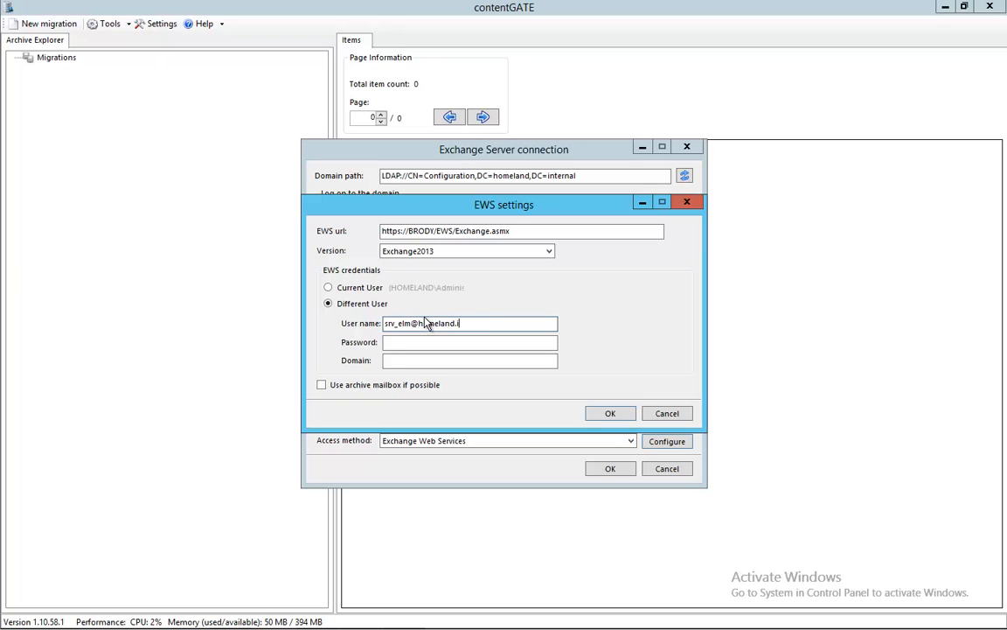
pyautogui.write('*')
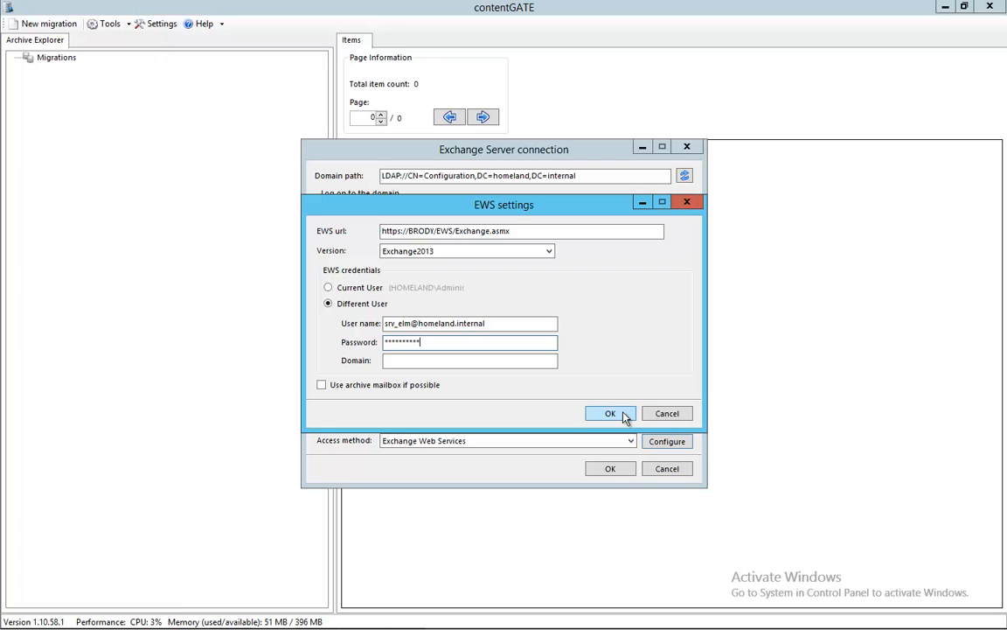
pyautogui.click(611, 413)
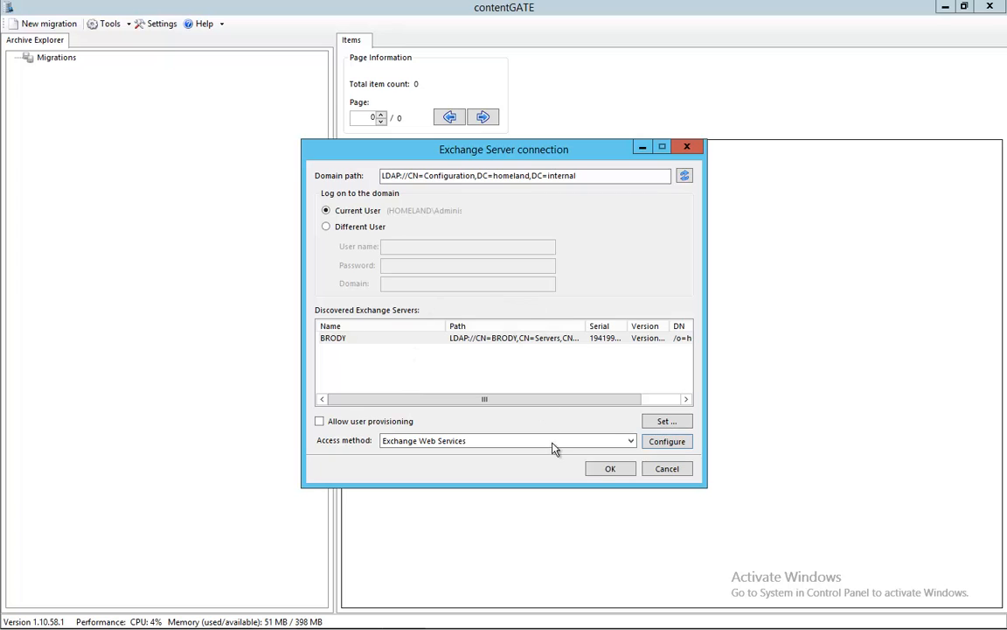
# - Confirm the BRODY connection and manually enter an Exchange server named 'Office 365 Homeland'
pyautogui.click(609, 468)
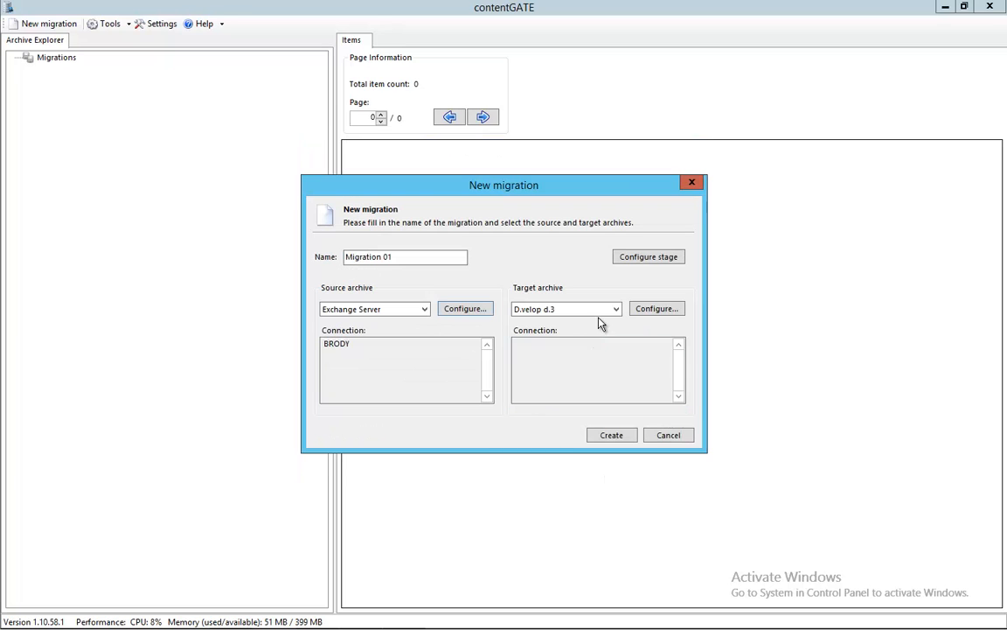
pyautogui.click(613, 308)
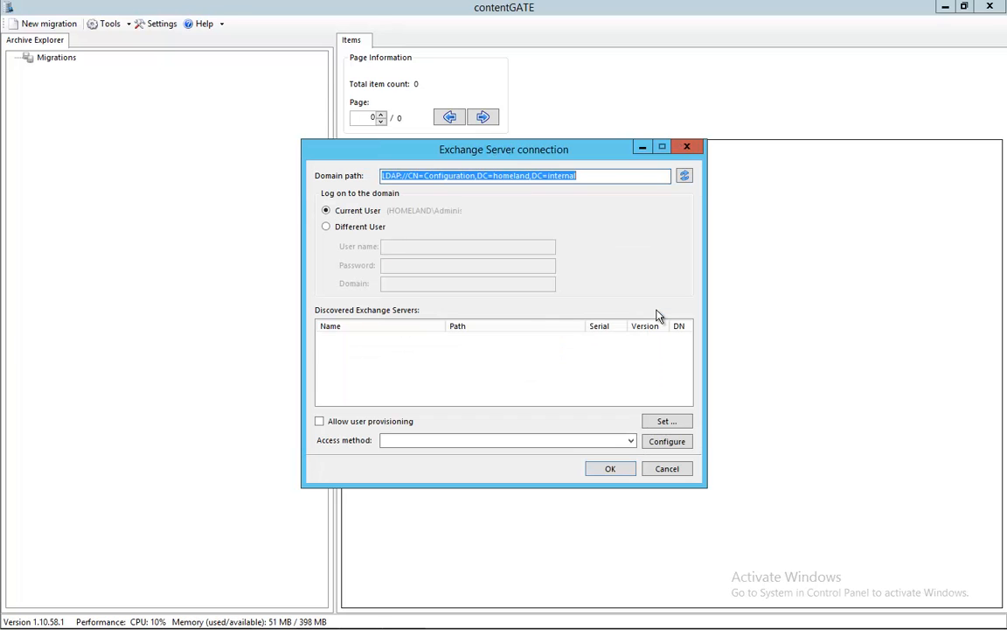
pyautogui.moveTo(516, 368)
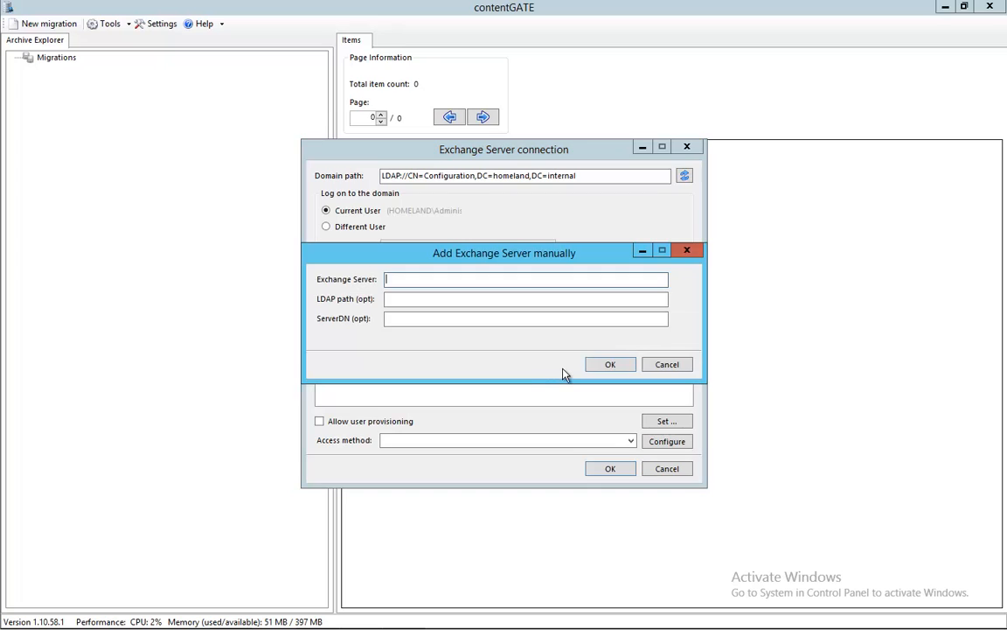
pyautogui.write('O')
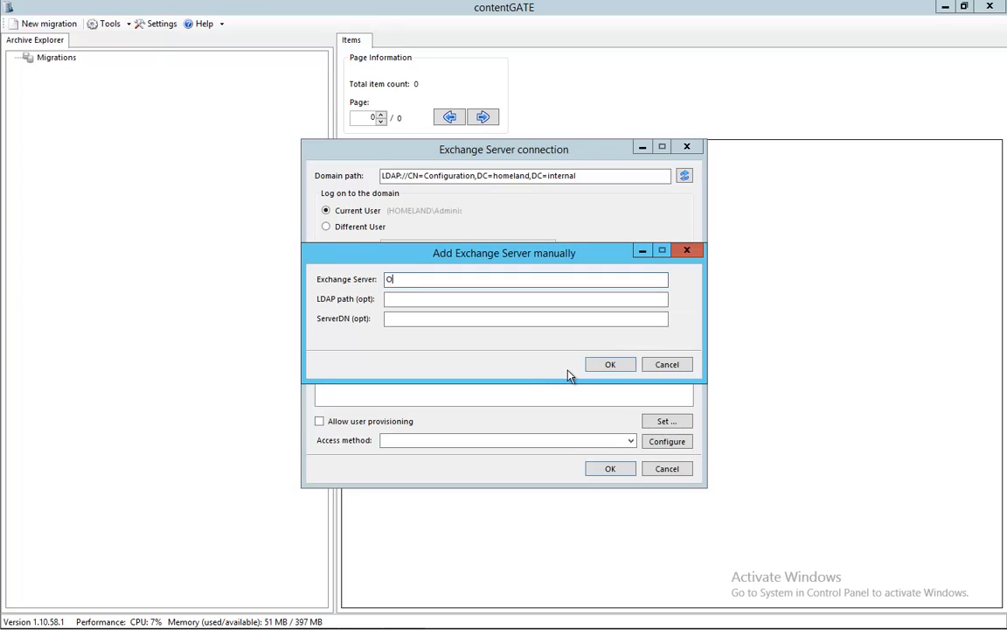
pyautogui.write('ffice')
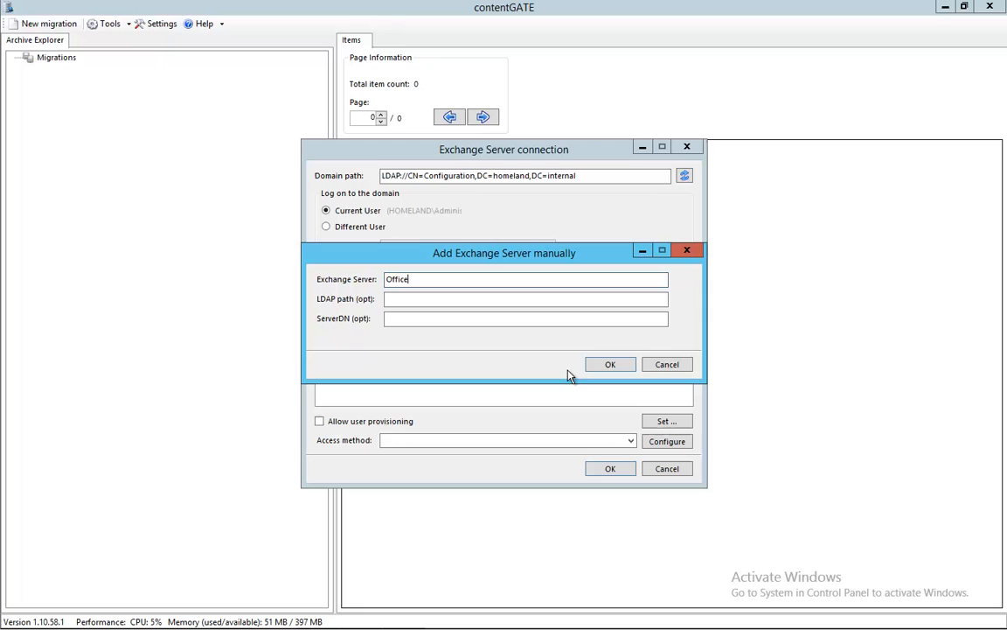
pyautogui.write('365 Homeland')
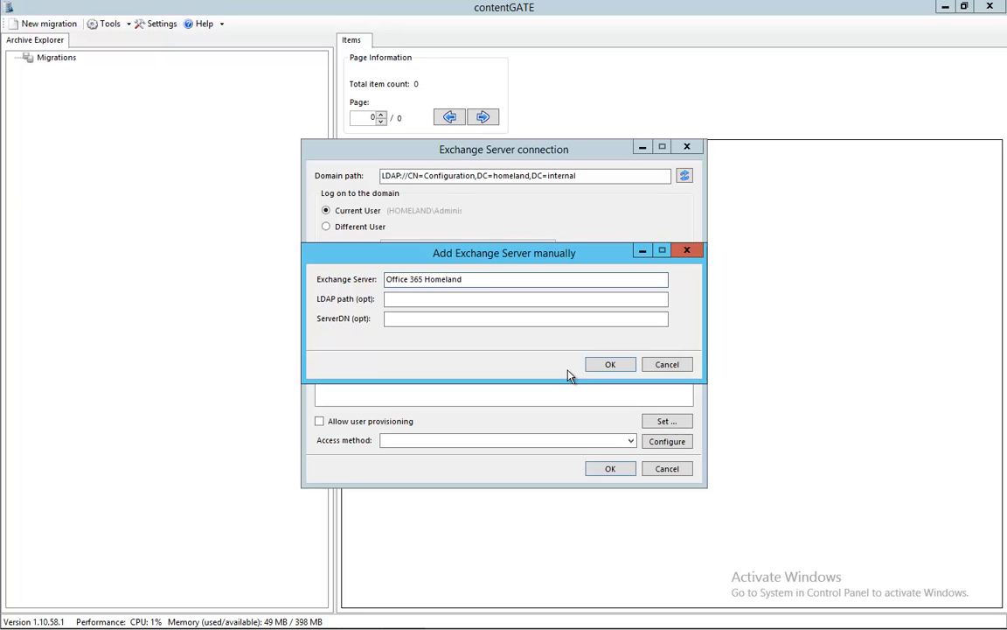
# - Set Office 365 Homeland's EWS to outlook.office365.com, Exchange2013, with separate admin credentials
pyautogui.click(610, 364)
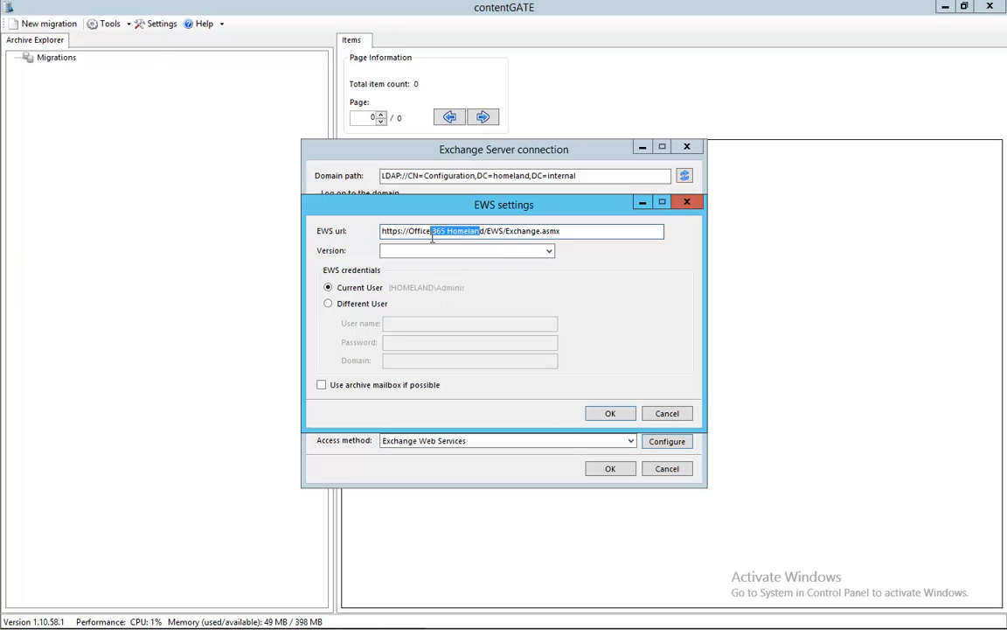
pyautogui.press('Delete')
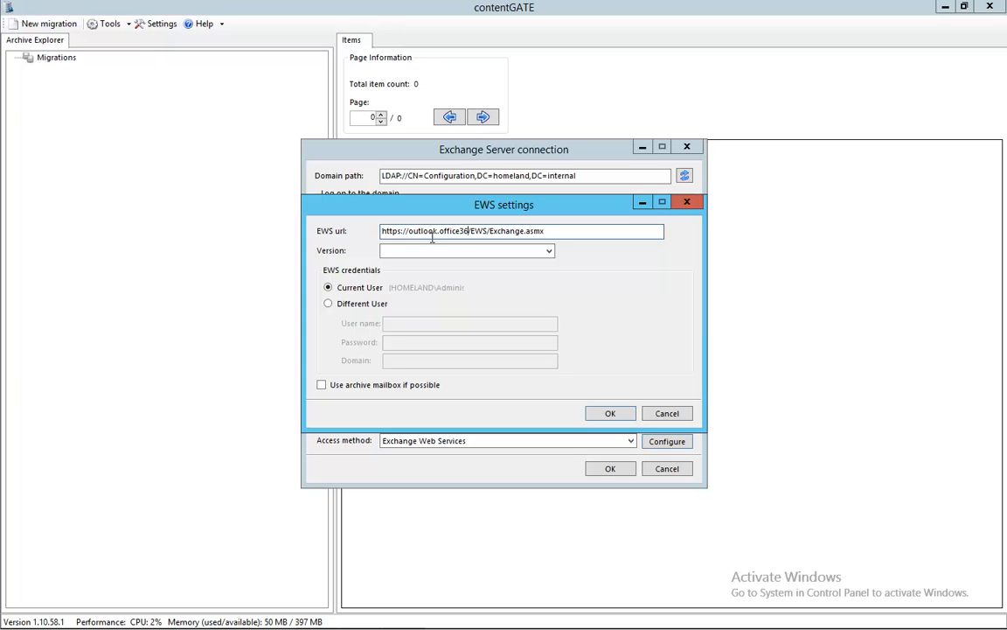
pyautogui.write('5.com')
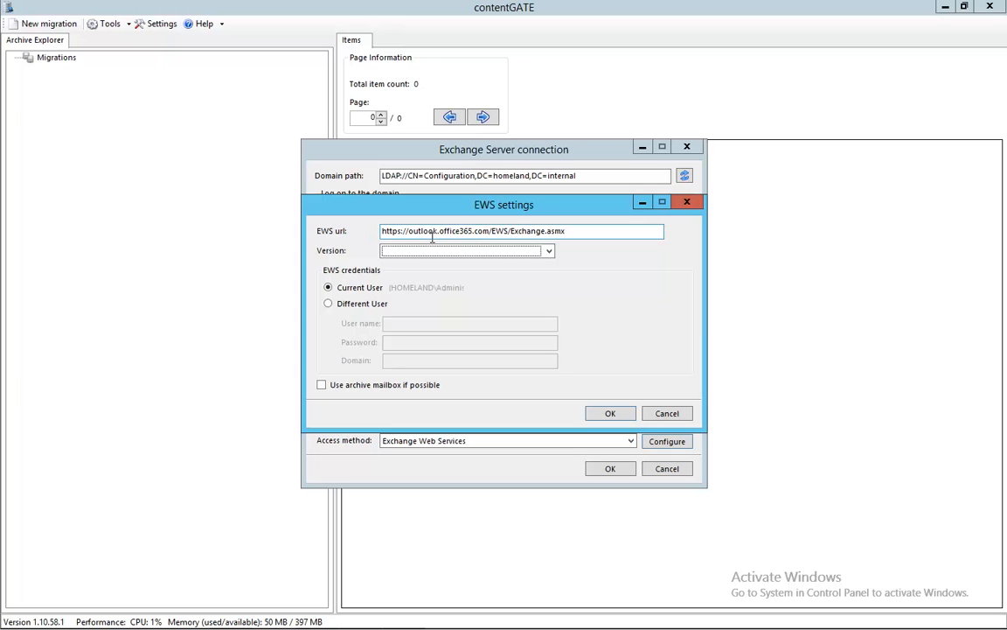
pyautogui.click(547, 251)
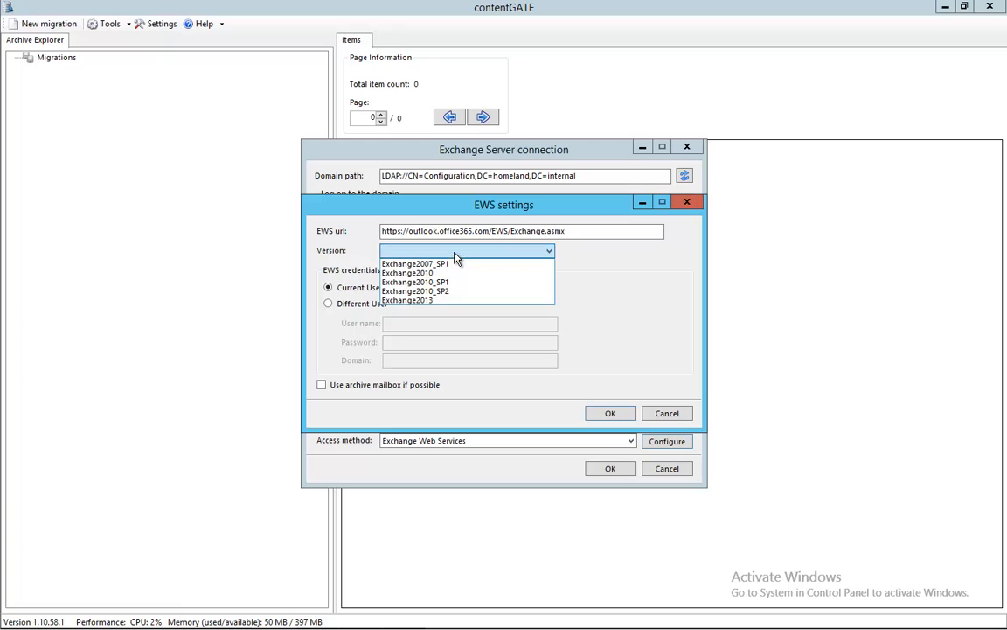
pyautogui.click(408, 300)
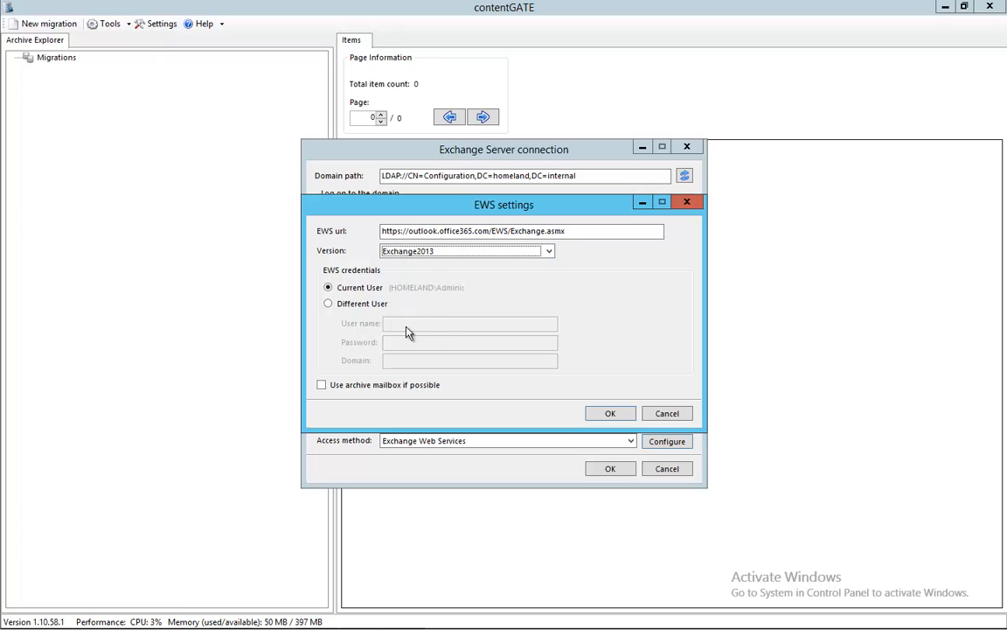
pyautogui.click(328, 304)
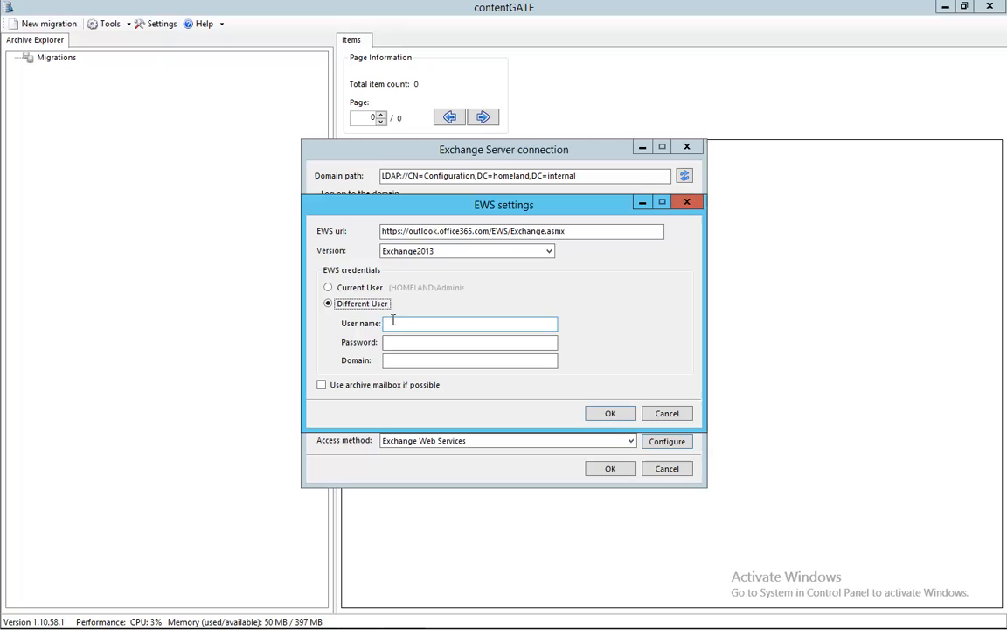
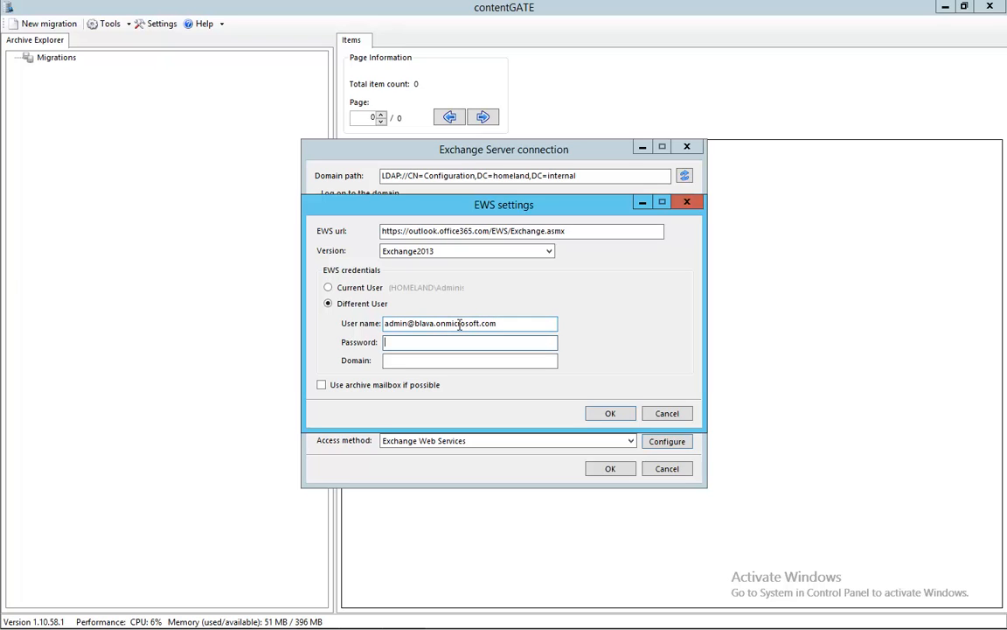
pyautogui.write('*****')
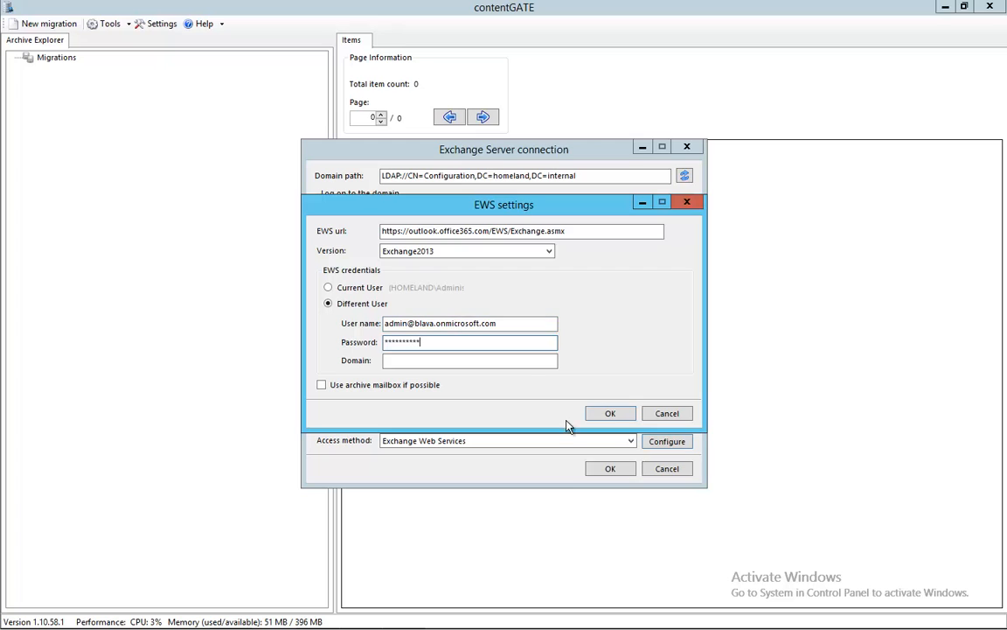
pyautogui.click(610, 413)
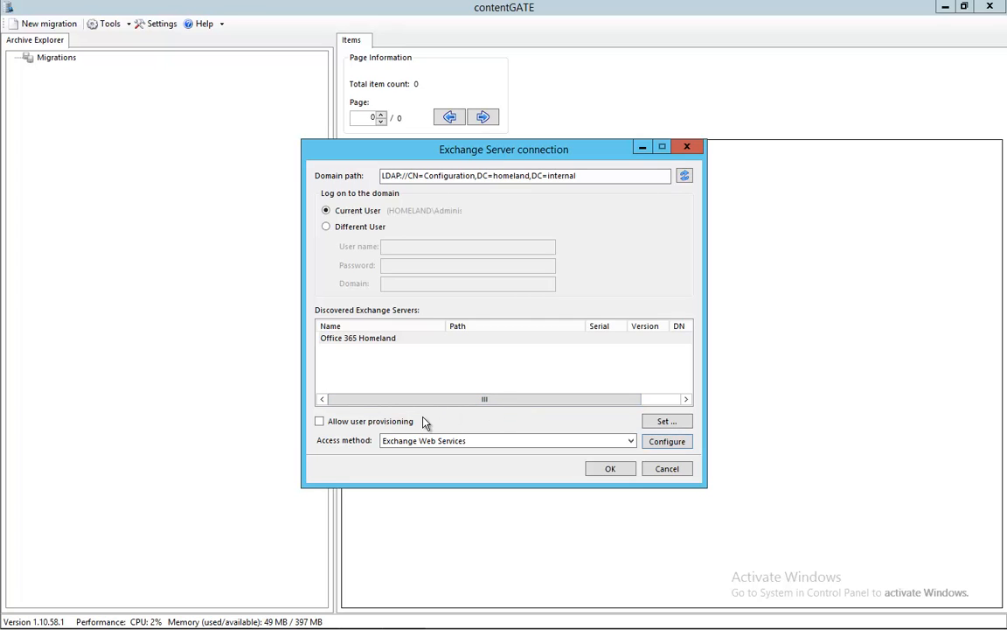
pyautogui.moveTo(396, 427)
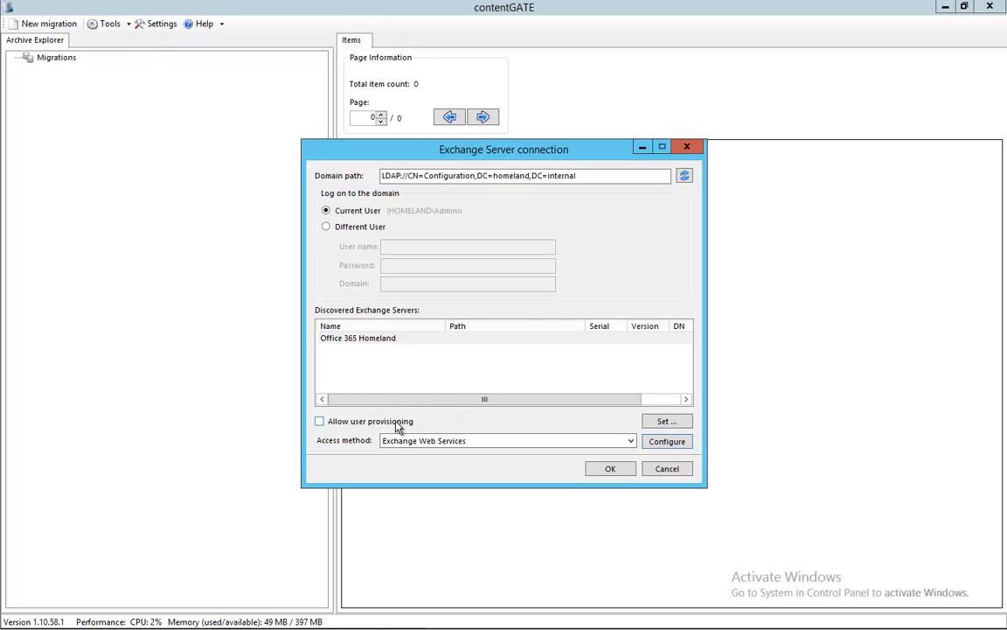
# - Enable user provisioning using a different administrator account and an edited PowerShell address
pyautogui.click(319, 421)
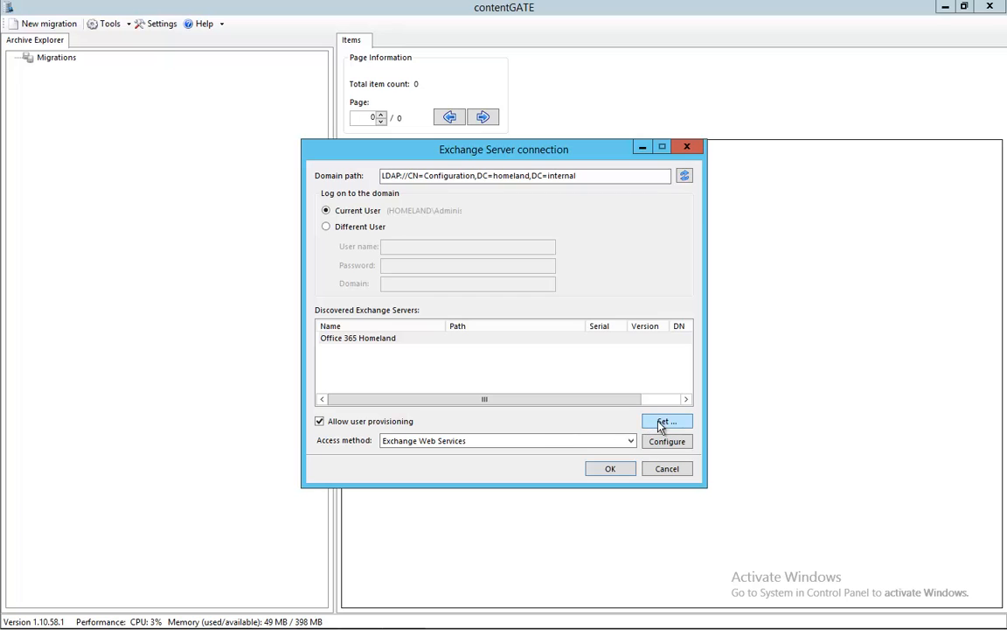
pyautogui.click(667, 421)
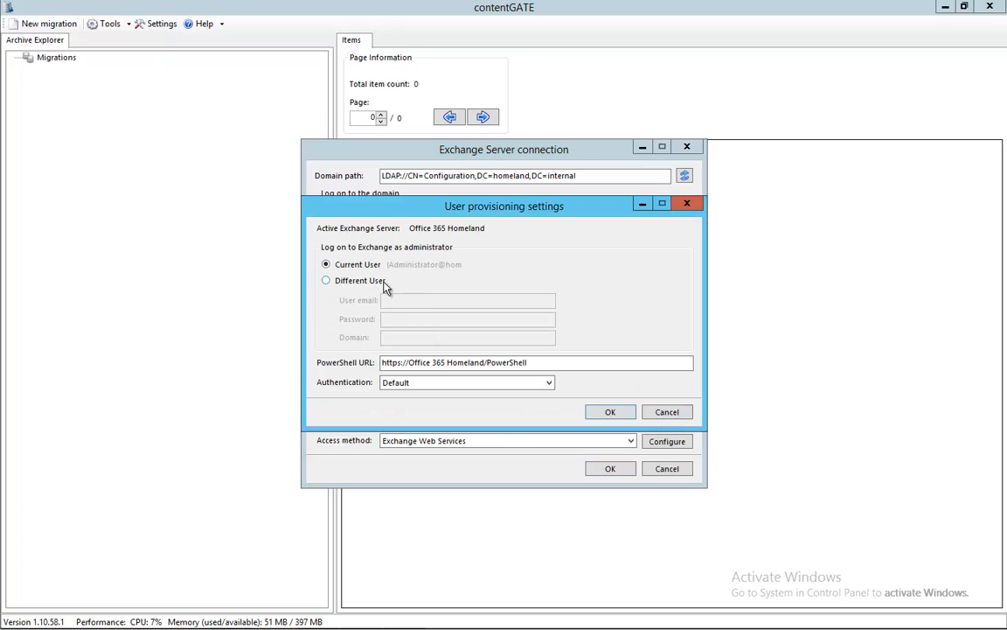
pyautogui.click(326, 280)
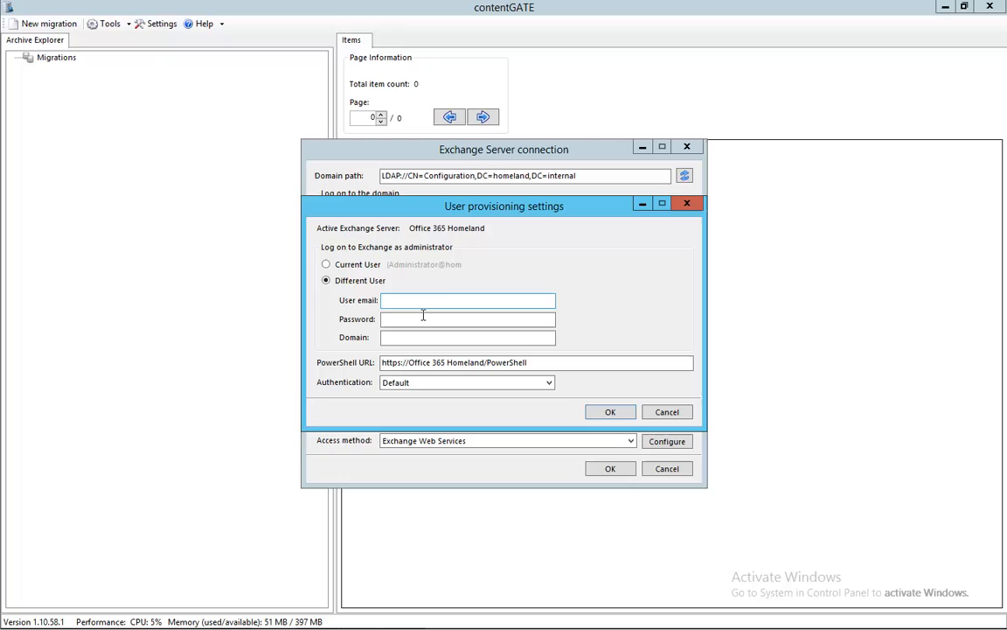
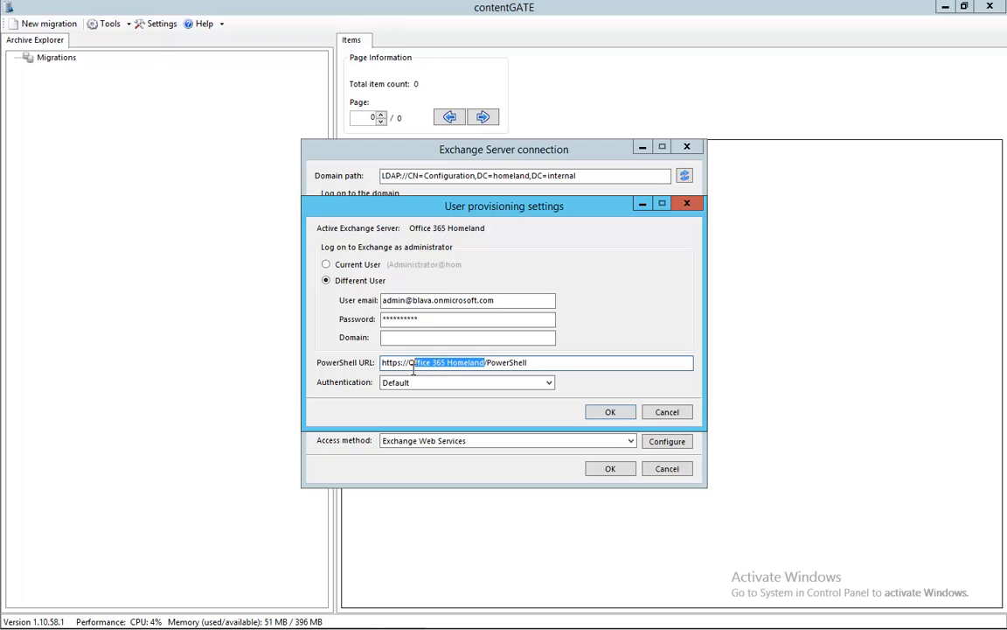
pyautogui.write('ps.')
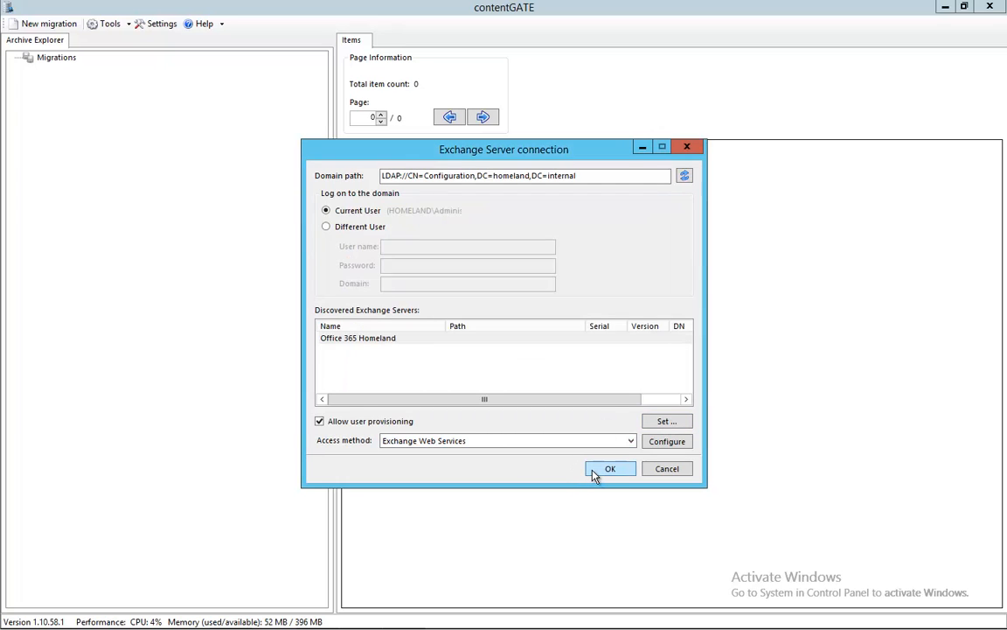
# - Confirm the Office 365 Homeland connection so it becomes the migration's target
pyautogui.click(610, 468)
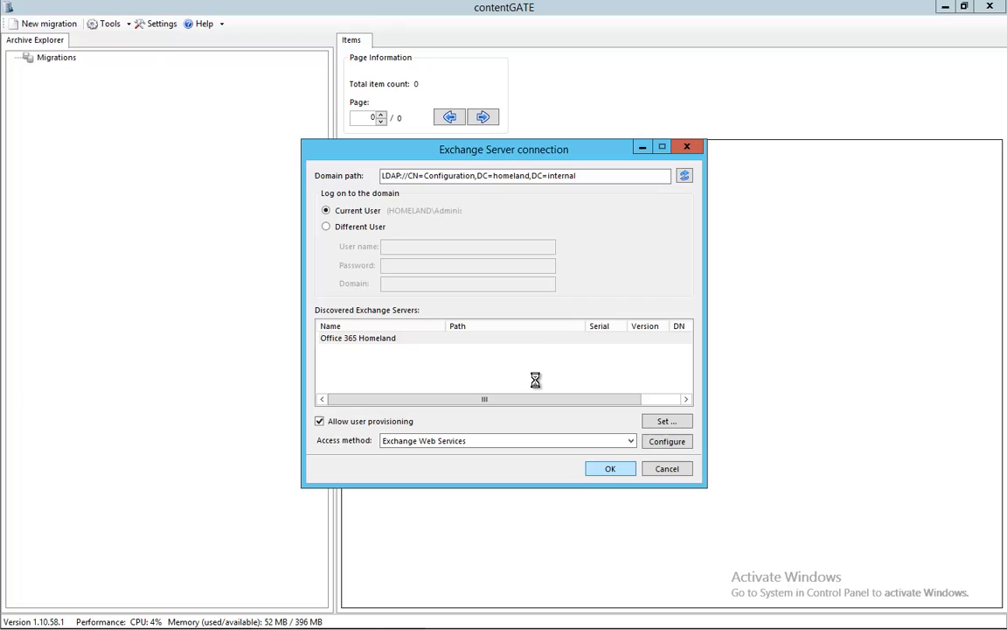
pyautogui.moveTo(533, 353)
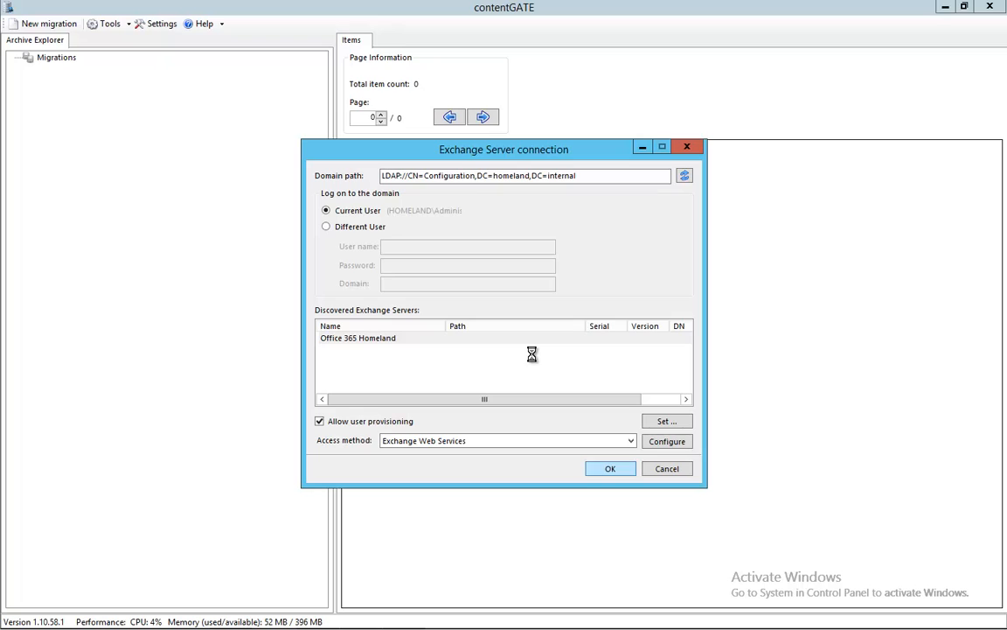
pyautogui.moveTo(549, 354)
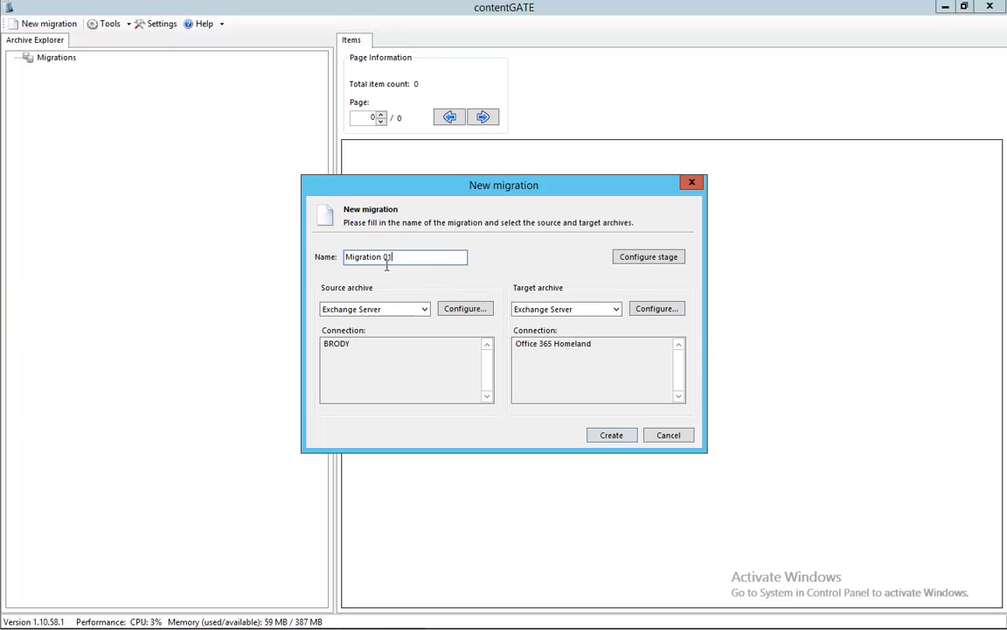
# - Name the migration 'OnPremise to Office365' and create it
pyautogui.write('Om')
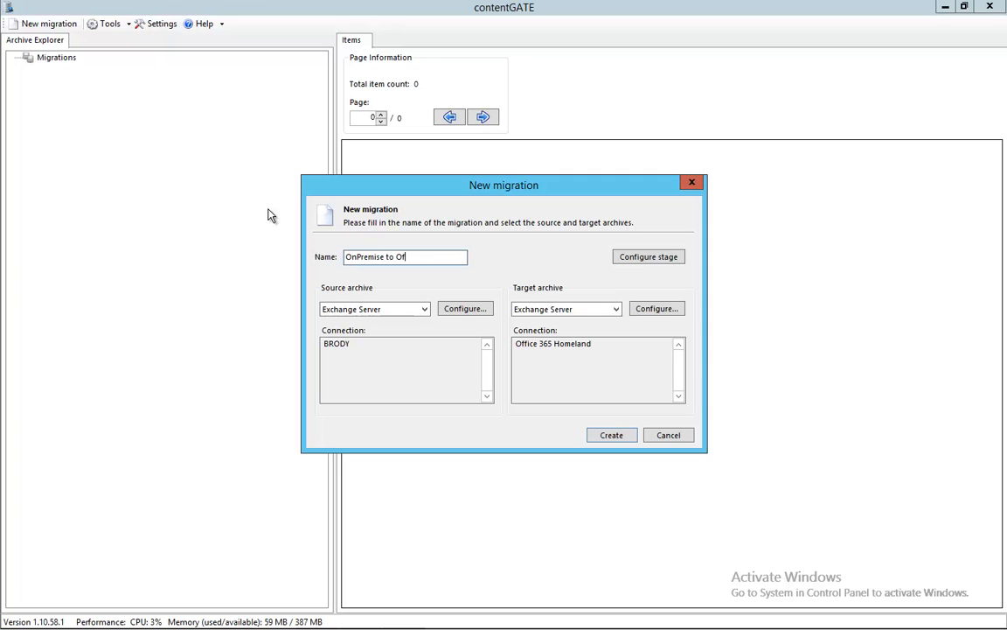
pyautogui.write('fice365')
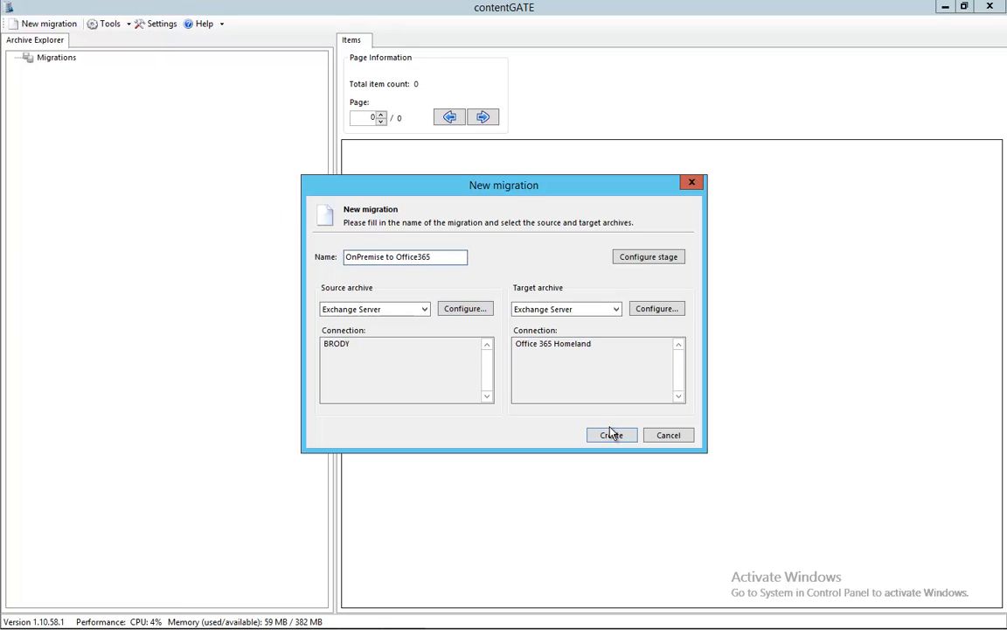
pyautogui.click(612, 434)
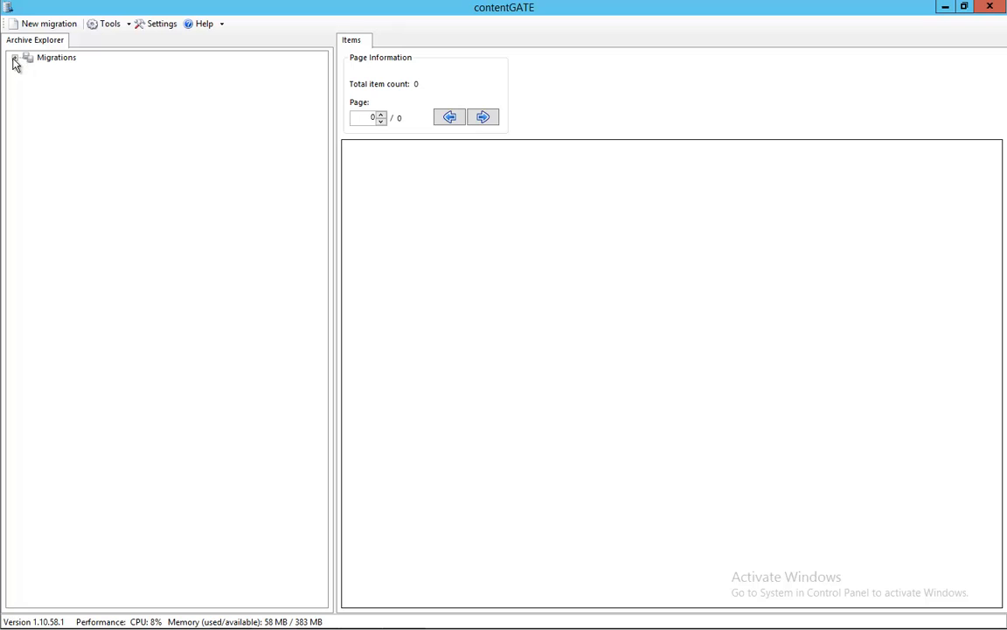
pyautogui.click(11, 62)
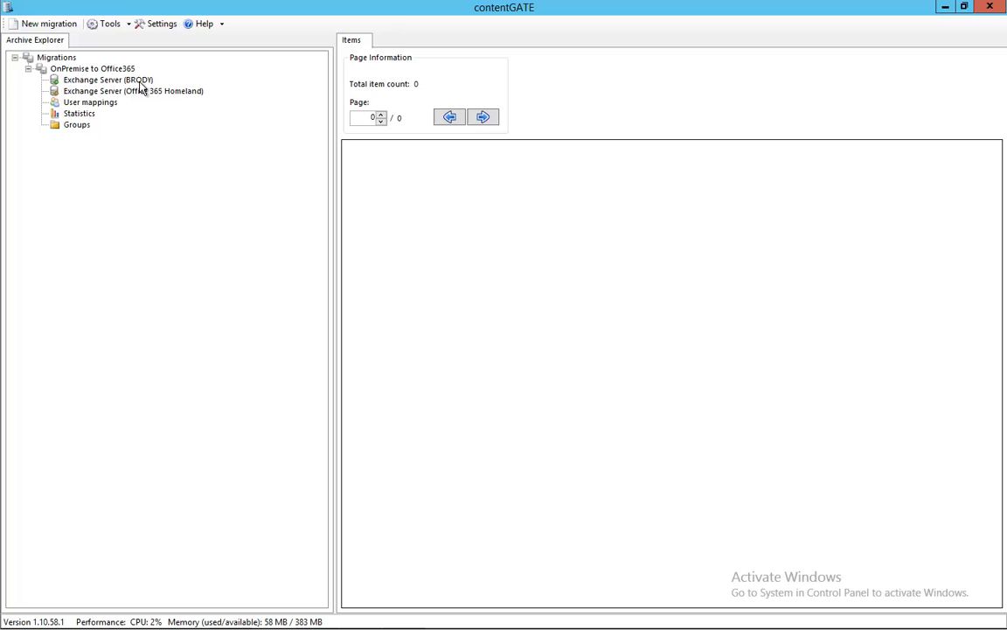
pyautogui.moveTo(144, 102)
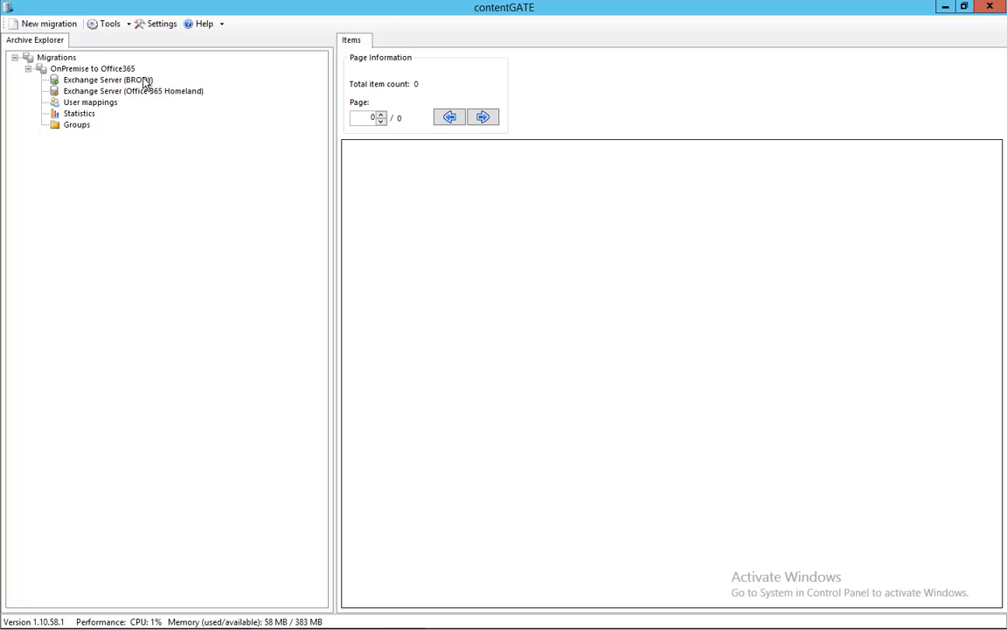
pyautogui.click(114, 79)
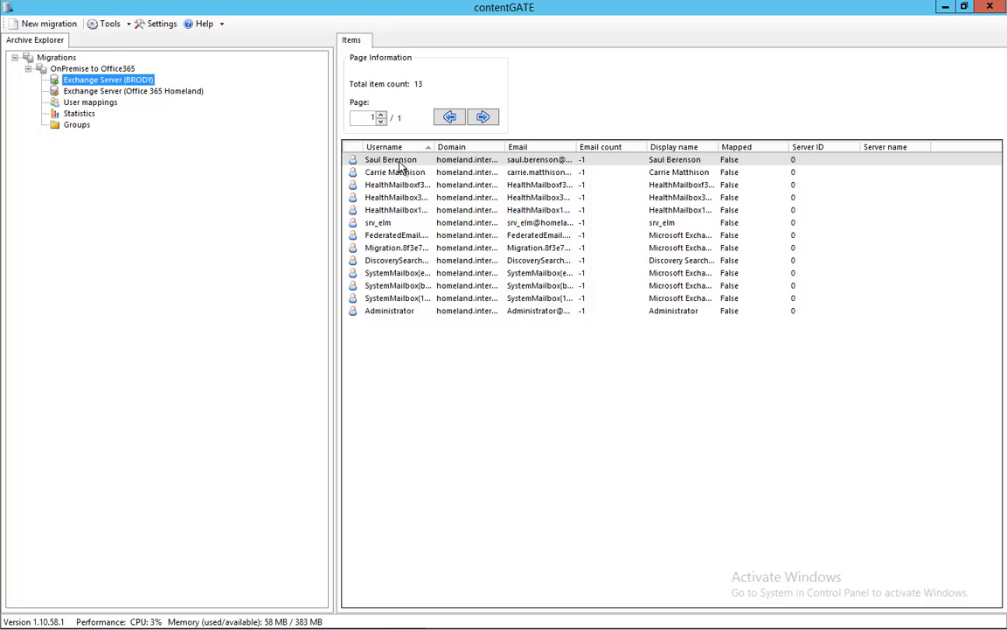
pyautogui.moveTo(376, 179)
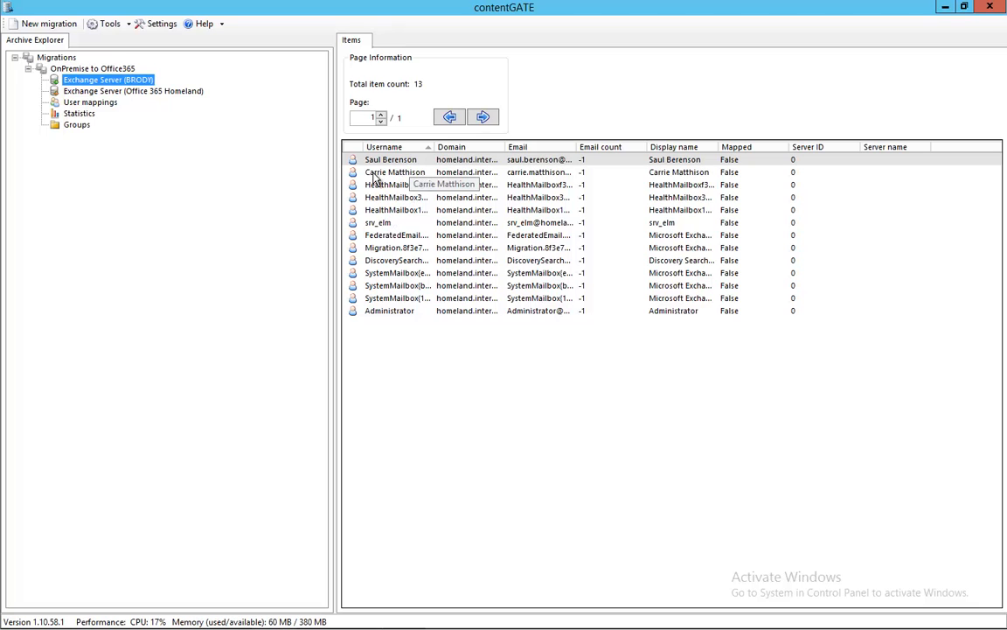
pyautogui.click(132, 91)
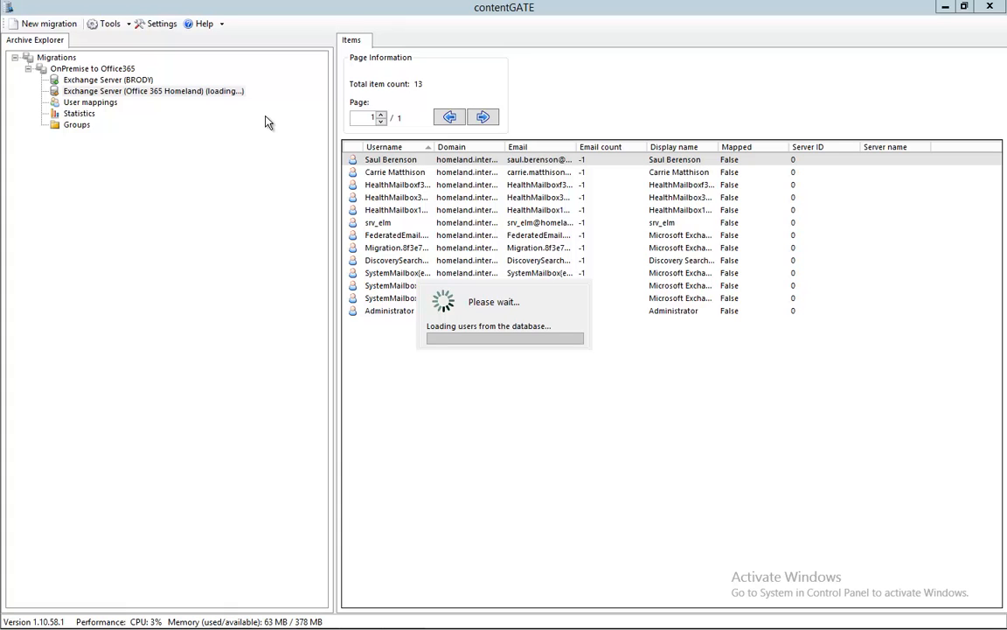
pyautogui.moveTo(126, 396)
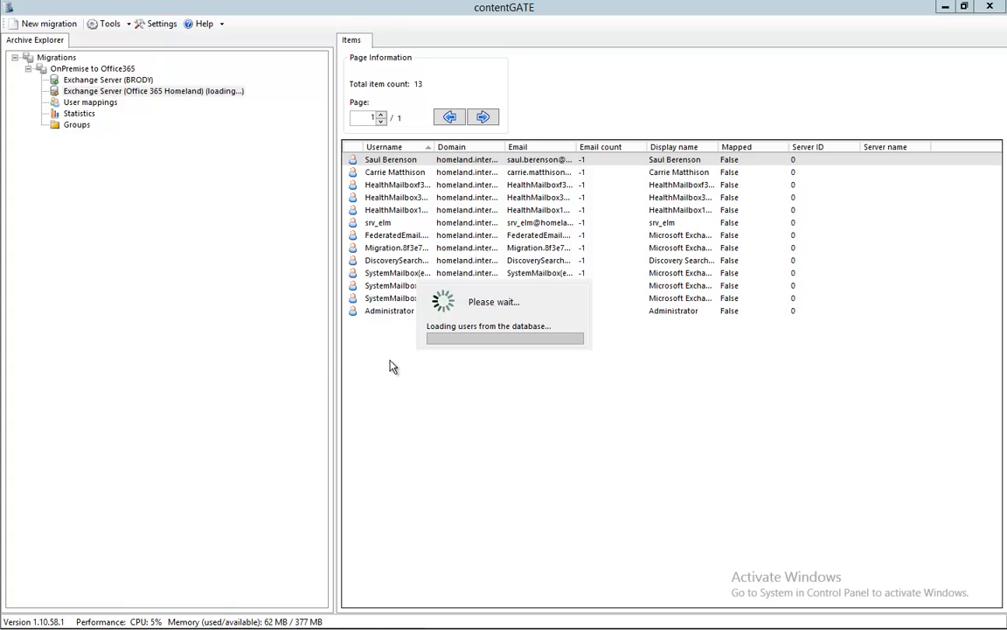
pyautogui.moveTo(415, 367)
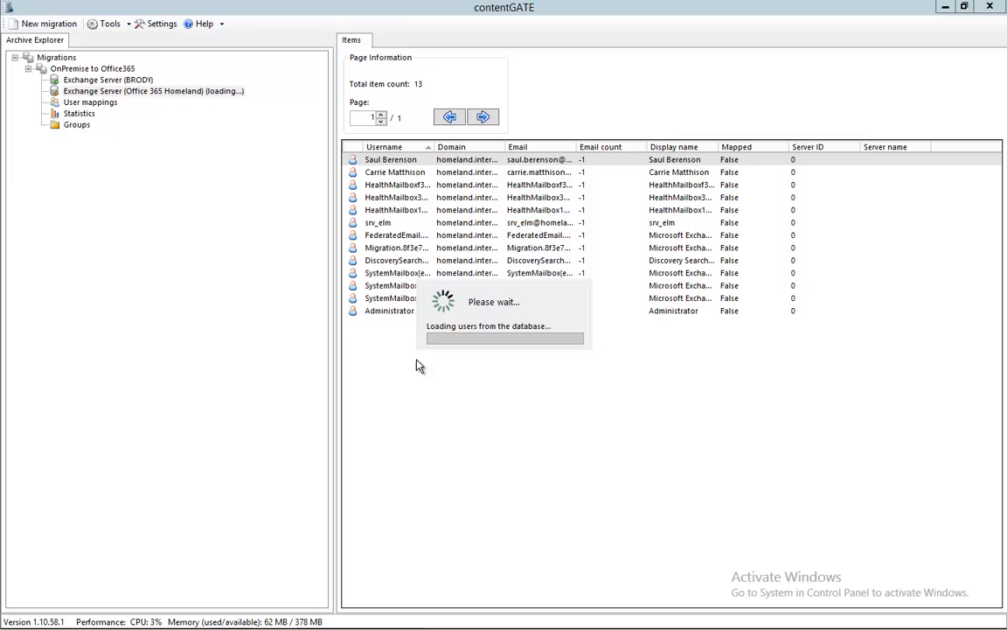
pyautogui.click(131, 91)
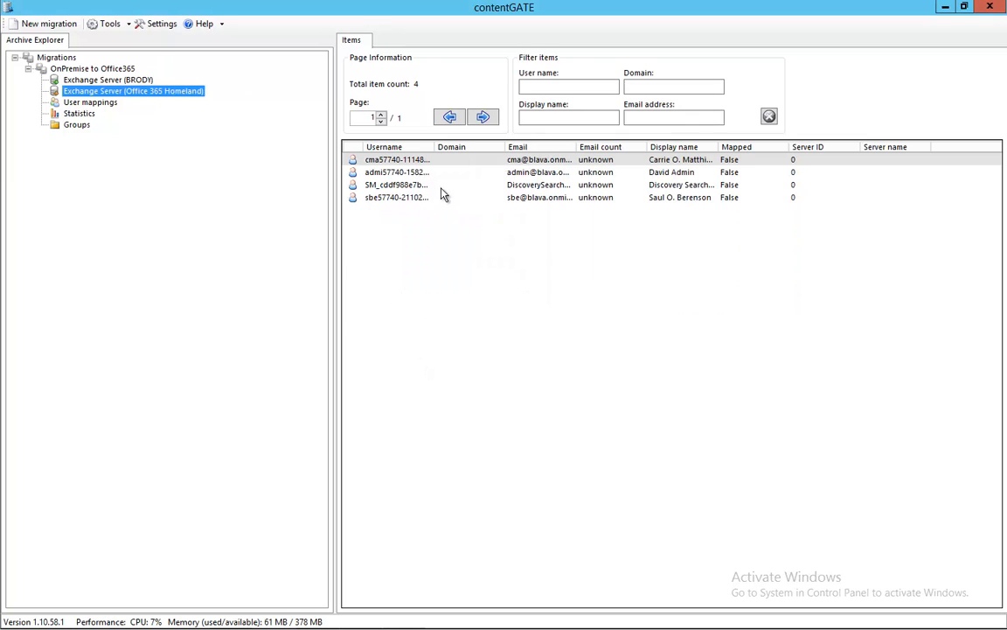
pyautogui.moveTo(480, 176)
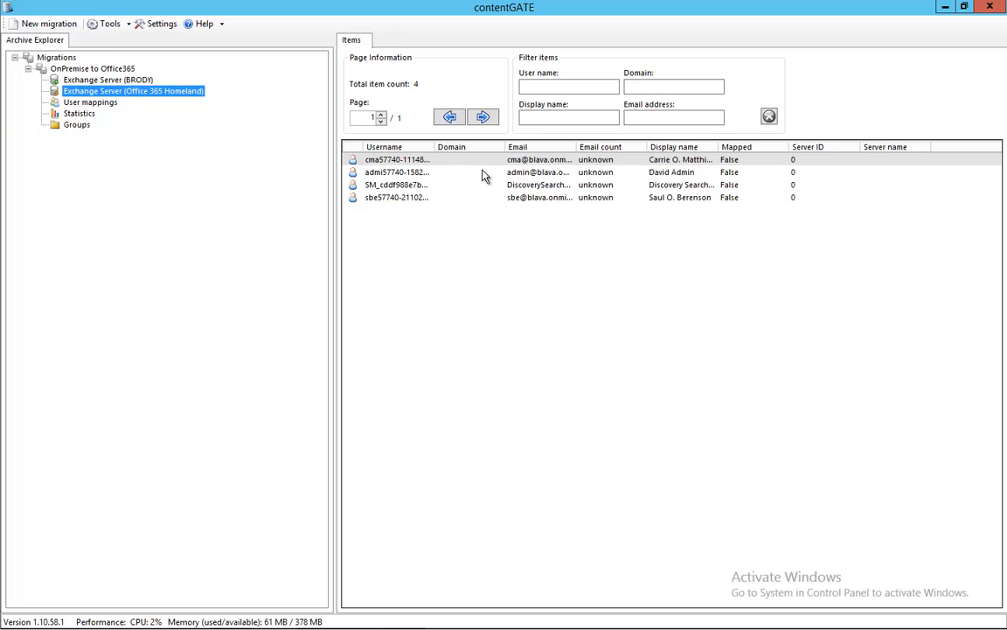
pyautogui.click(535, 146)
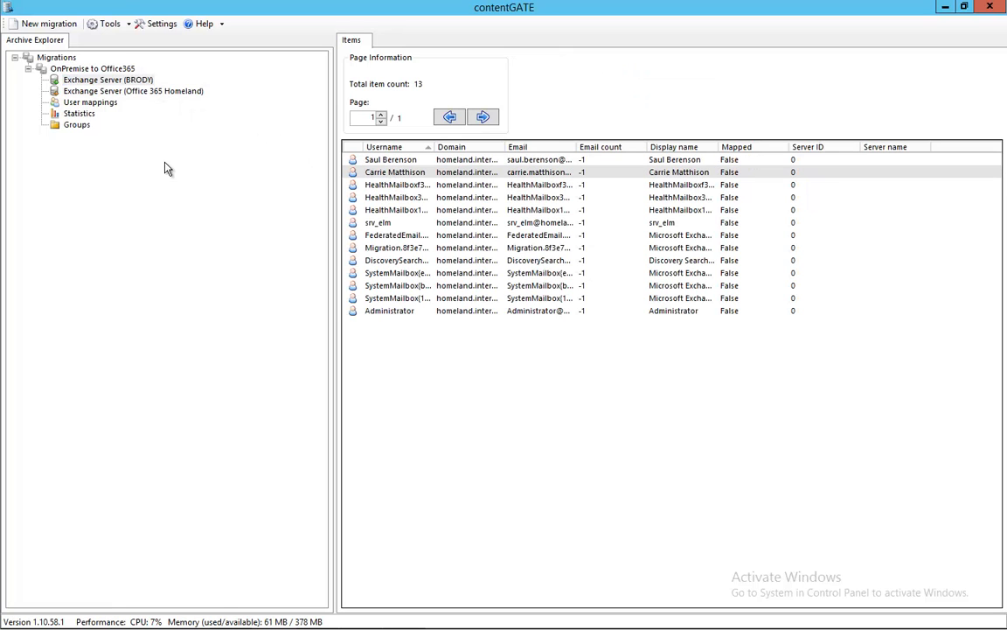
# - Map on-premises user Carrie Matthison to her matching Office 365 account and save
pyautogui.click(83, 105)
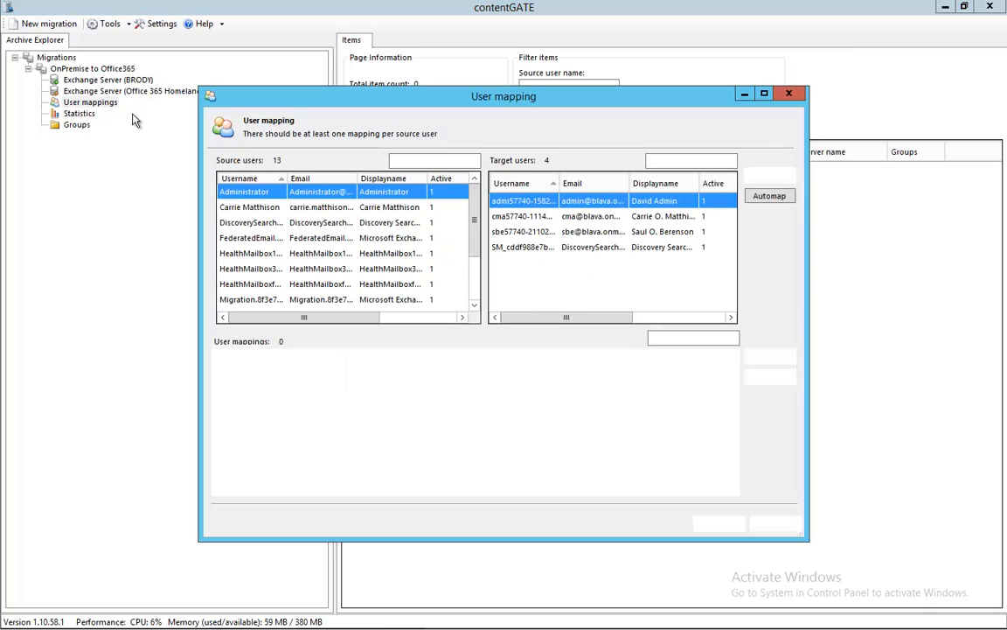
pyautogui.click(250, 207)
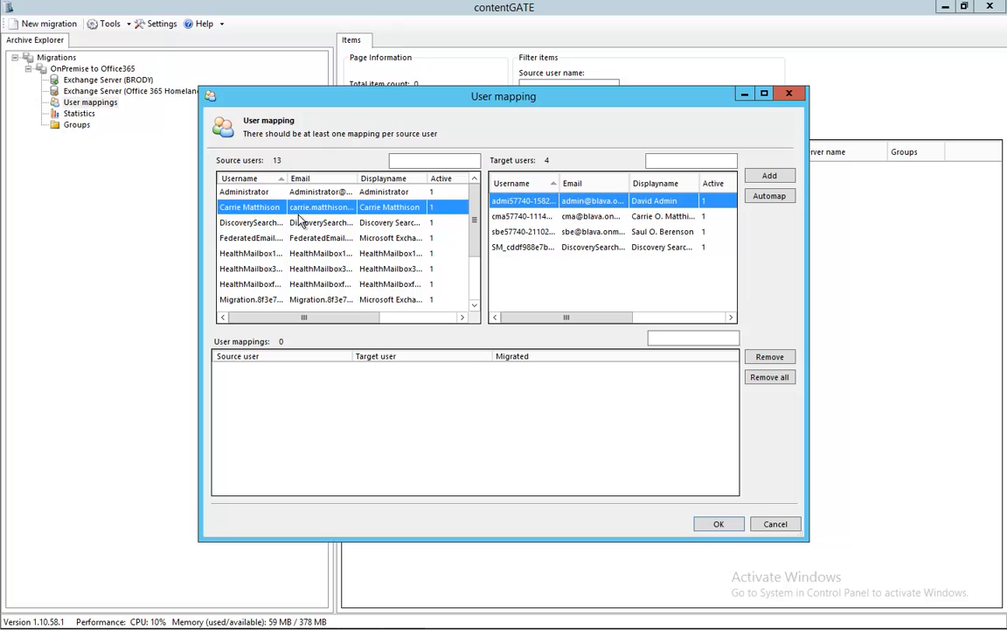
pyautogui.click(610, 216)
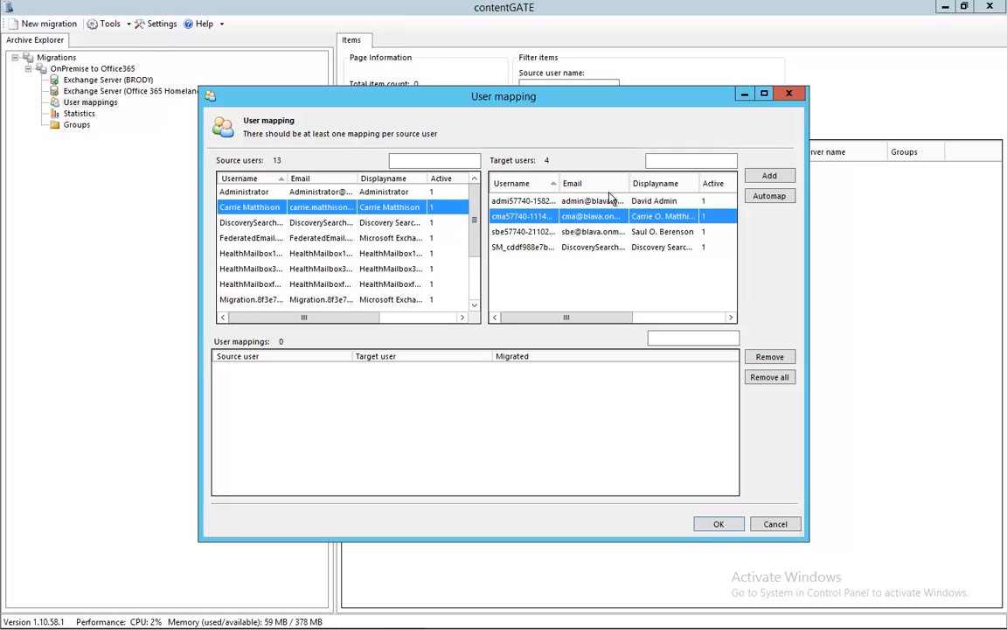
pyautogui.click(769, 176)
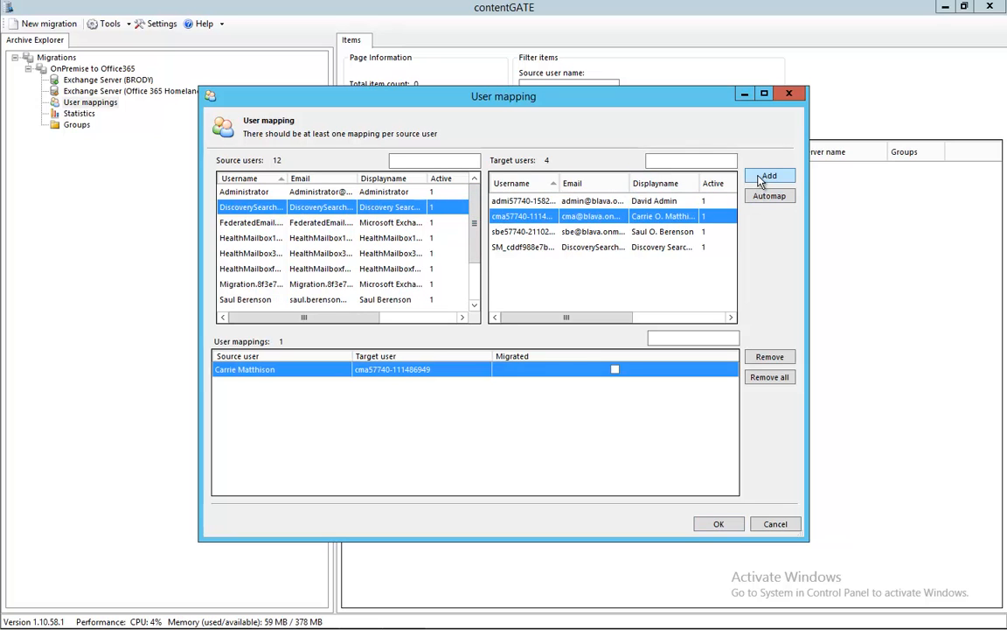
pyautogui.moveTo(726, 526)
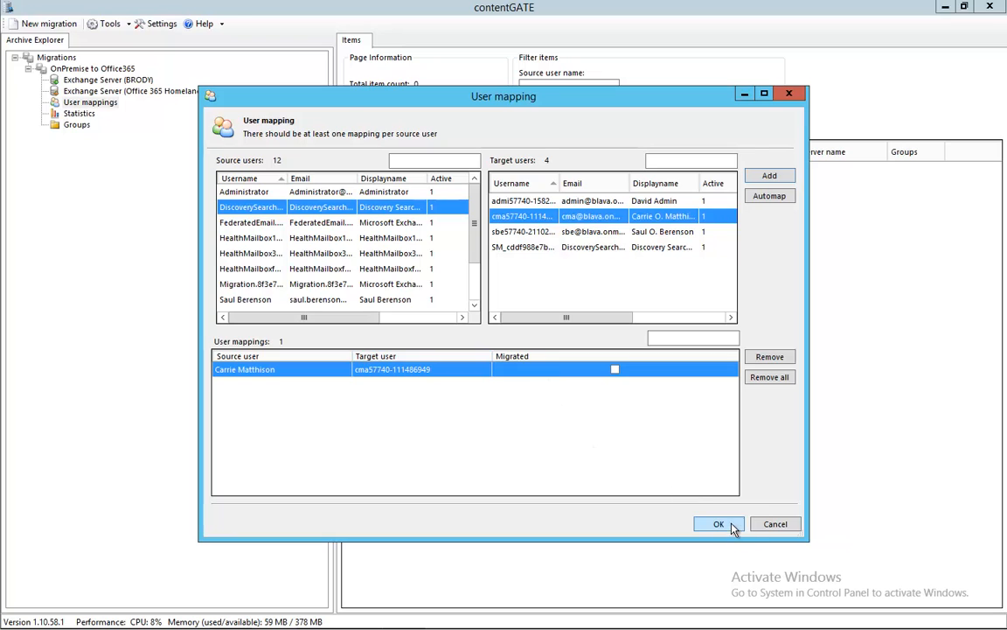
pyautogui.click(724, 524)
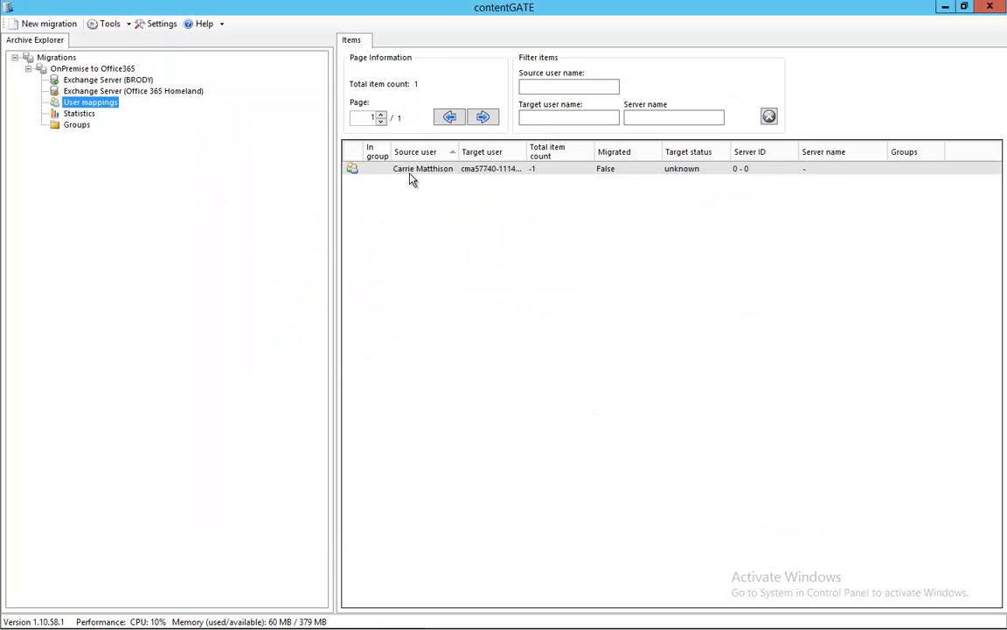
pyautogui.click(77, 124)
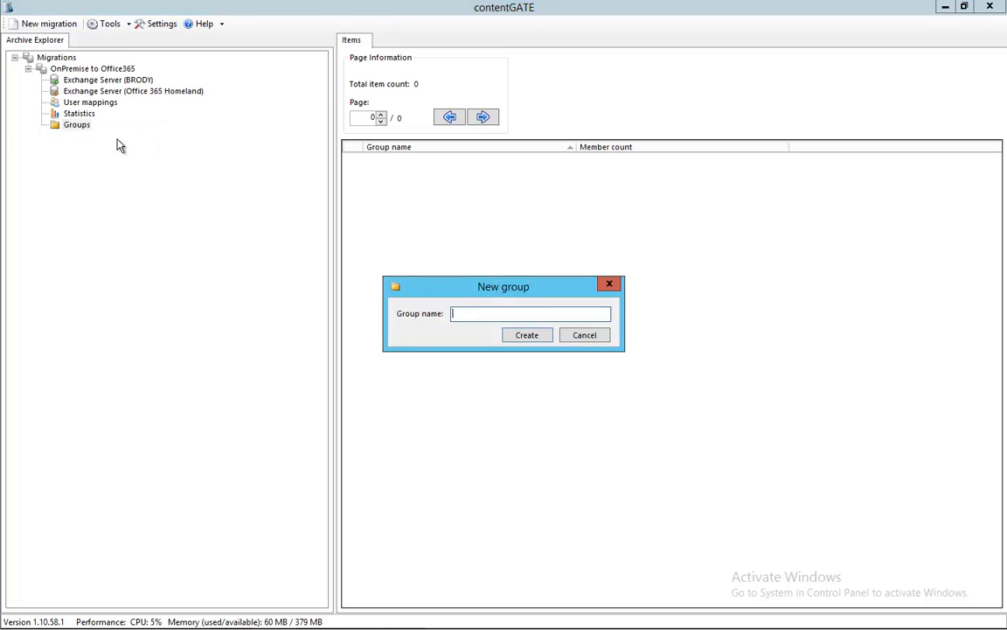
# - Create a group named Carrie and add the mapped Carrie Matthison to it
pyautogui.write('Carrier')
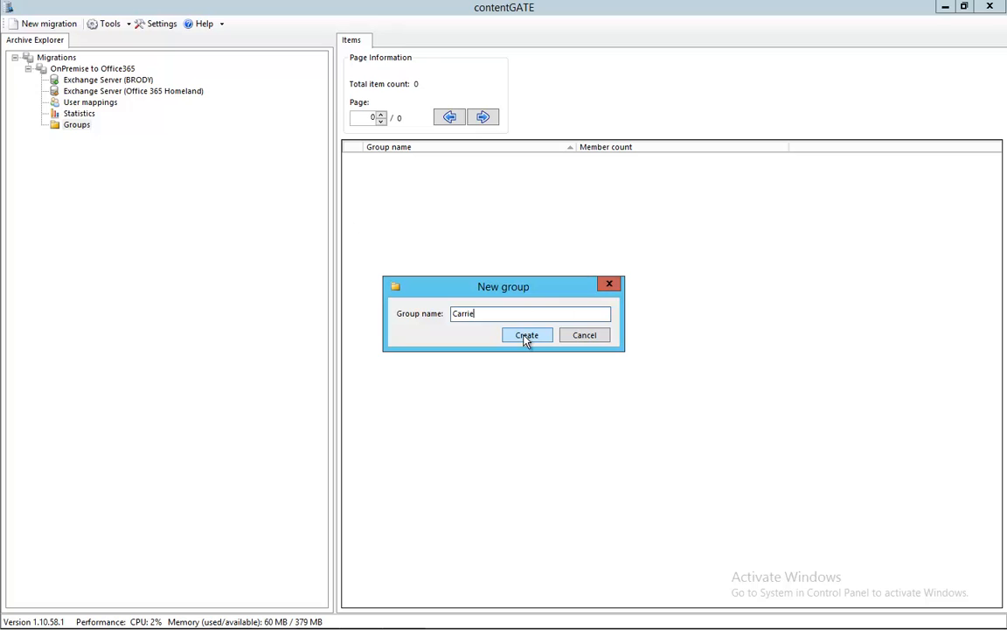
pyautogui.click(526, 335)
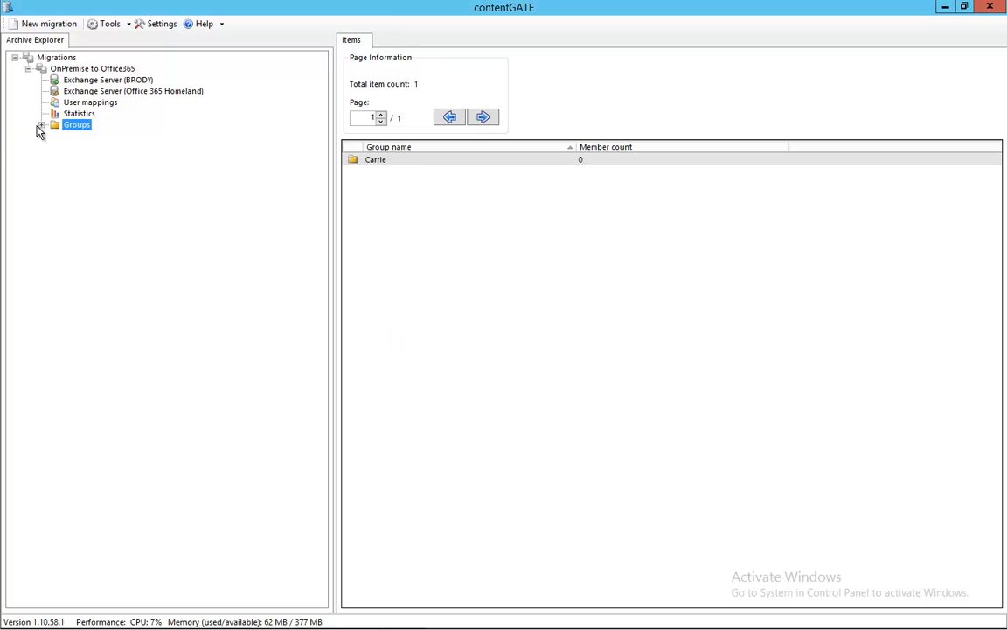
pyautogui.click(37, 134)
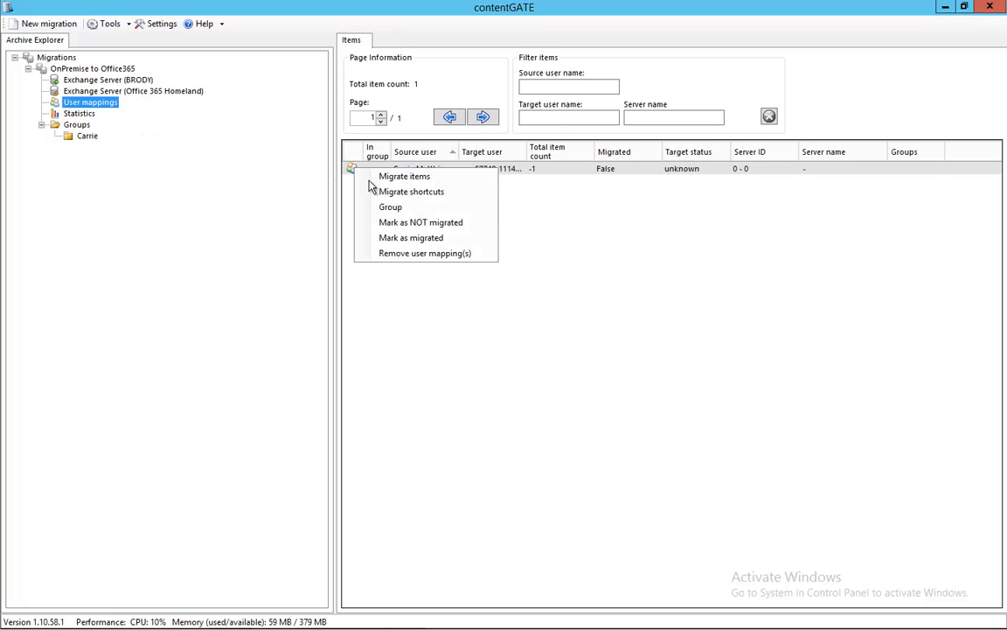
pyautogui.click(390, 206)
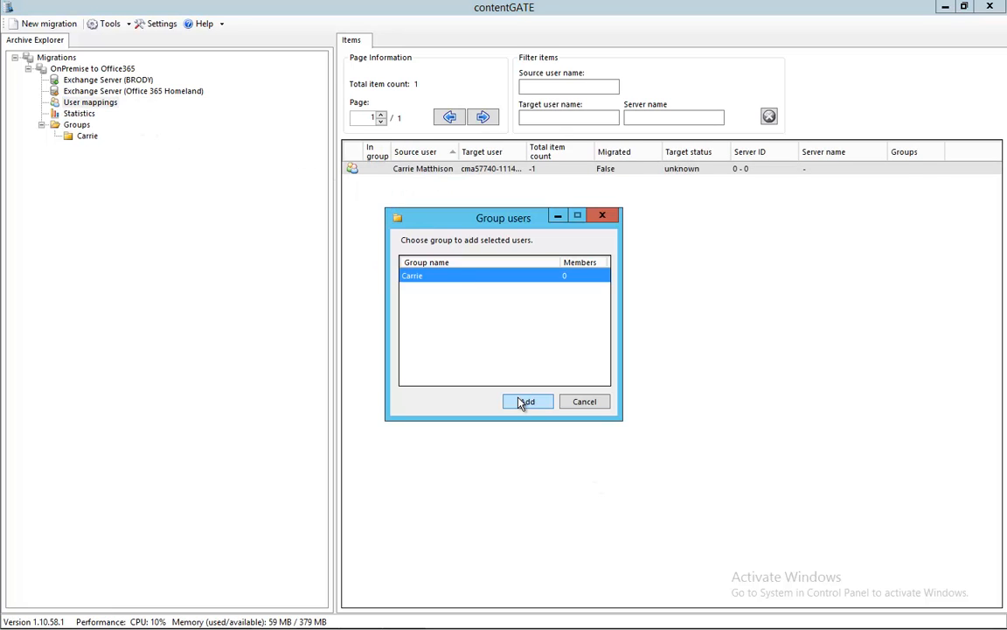
pyautogui.click(527, 402)
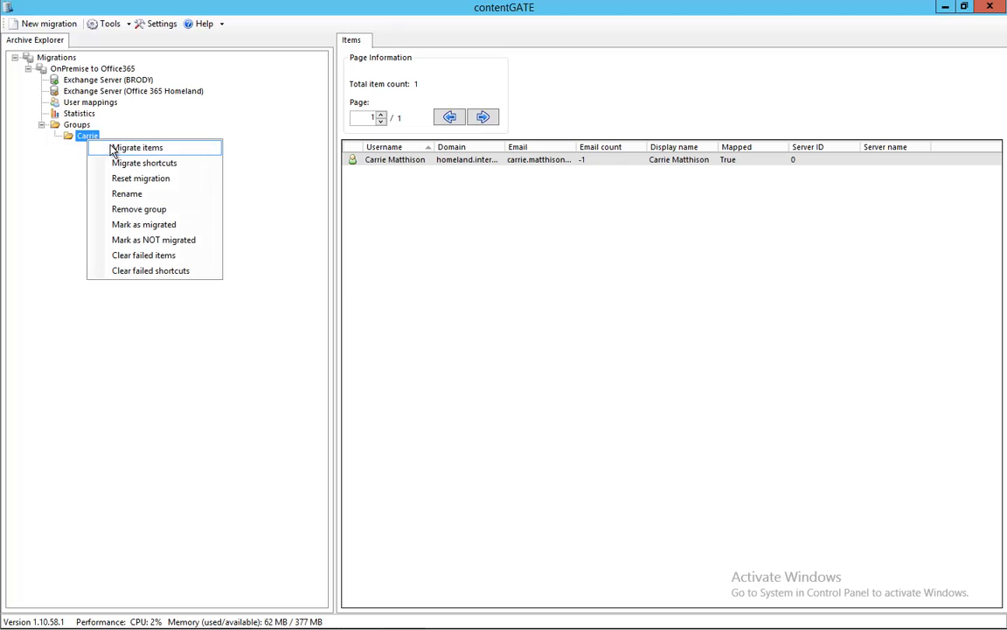
# - Start migrating the Carrie group's mailbox items from the group's context menu
pyautogui.click(136, 147)
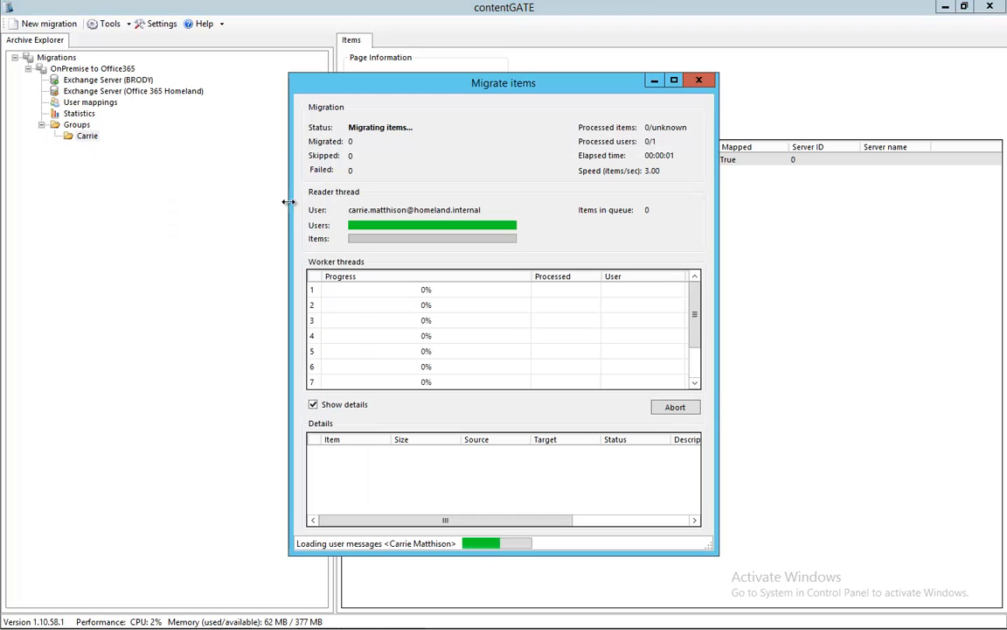
pyautogui.moveTo(204, 181)
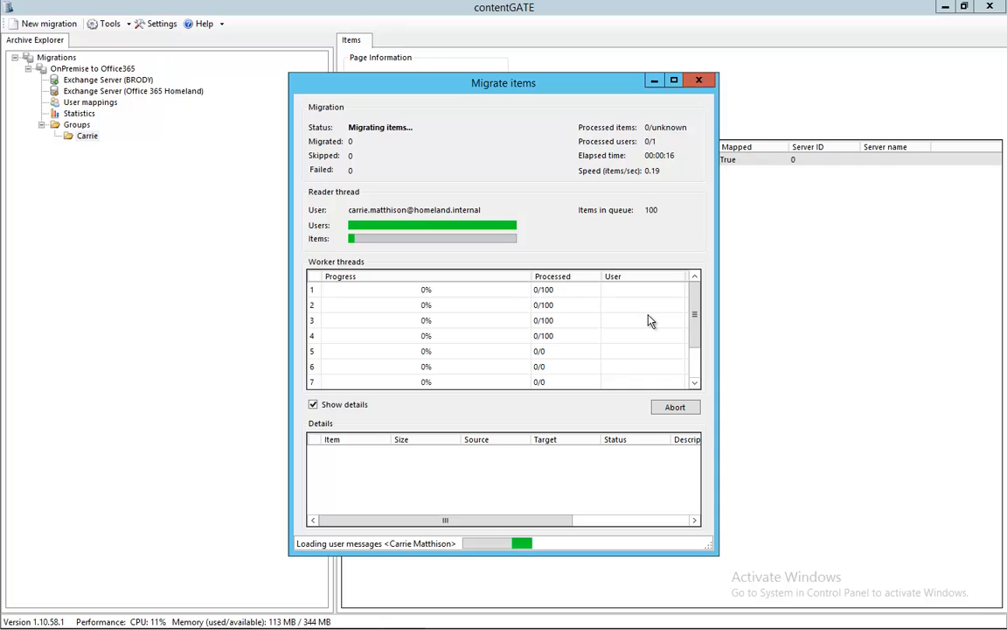
pyautogui.moveTo(622, 289)
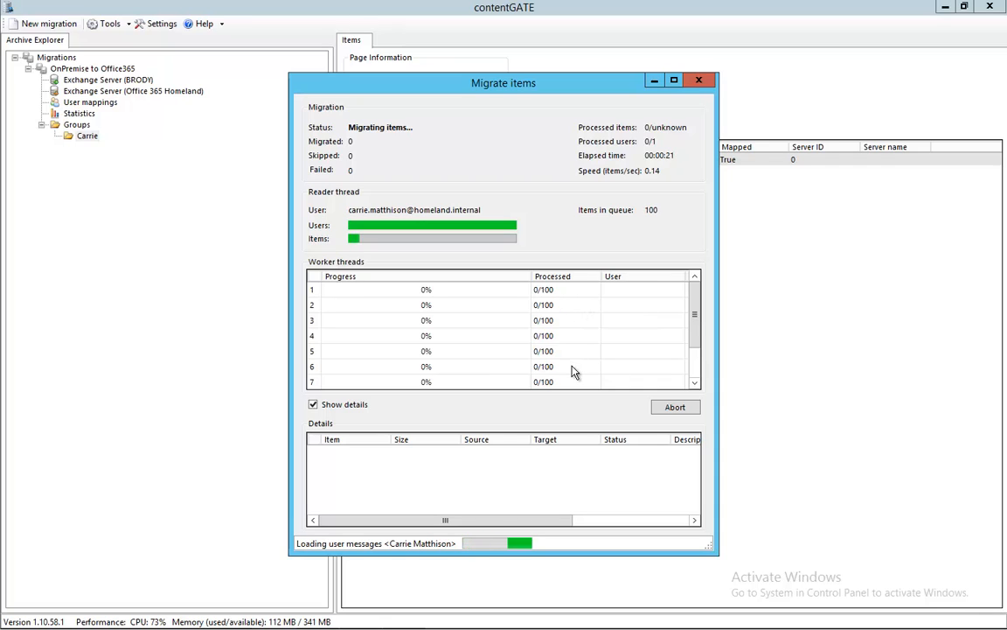
pyautogui.moveTo(576, 383)
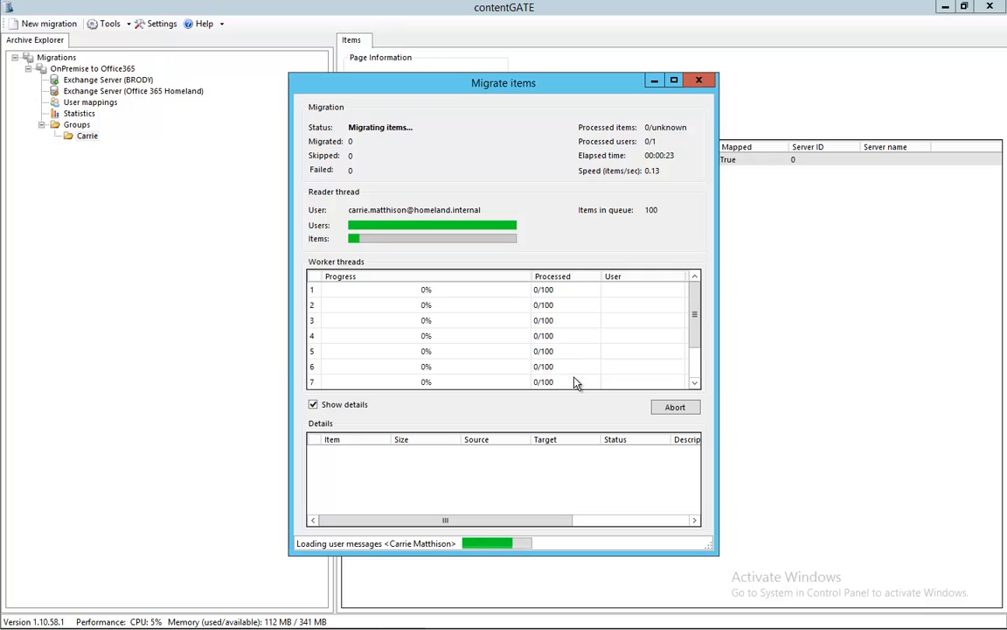
pyautogui.moveTo(568, 382)
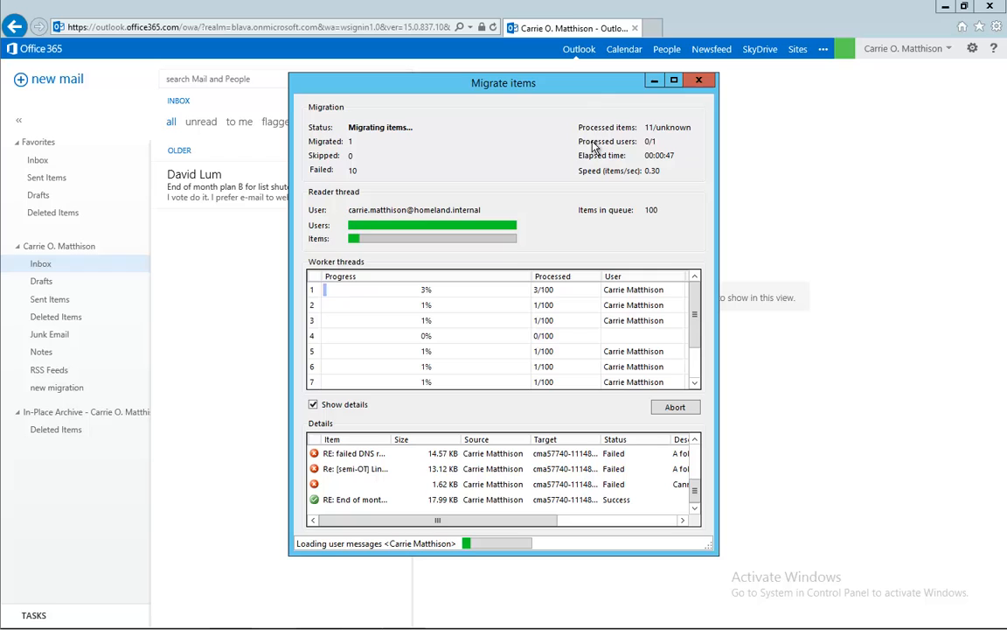
# - Move the Migrate items progress window right to reveal the Outlook Web App inbox
pyautogui.moveTo(503, 83); pyautogui.dragTo(769, 98)
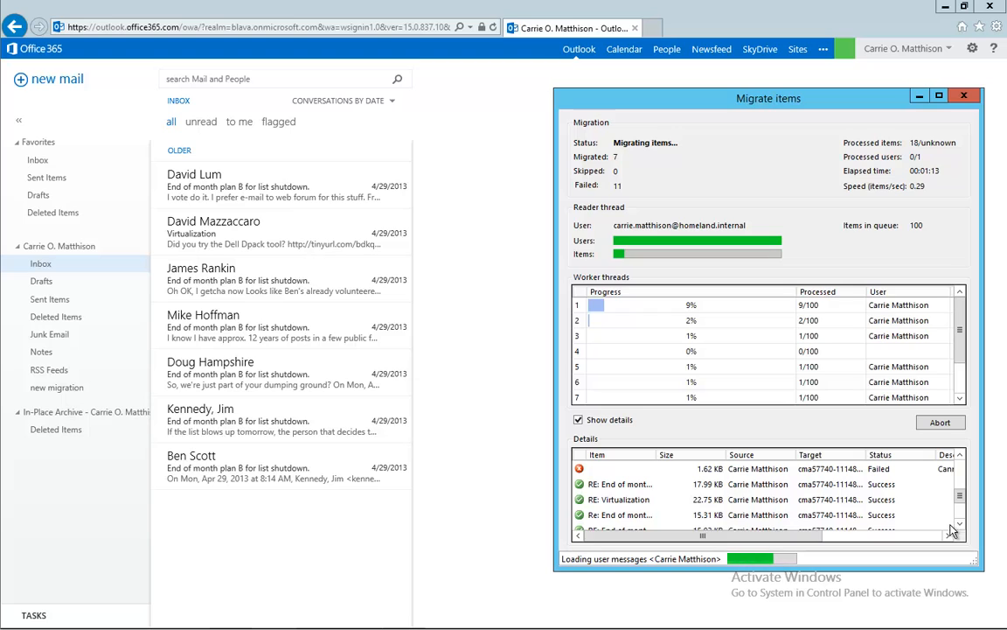
pyautogui.moveTo(971, 549)
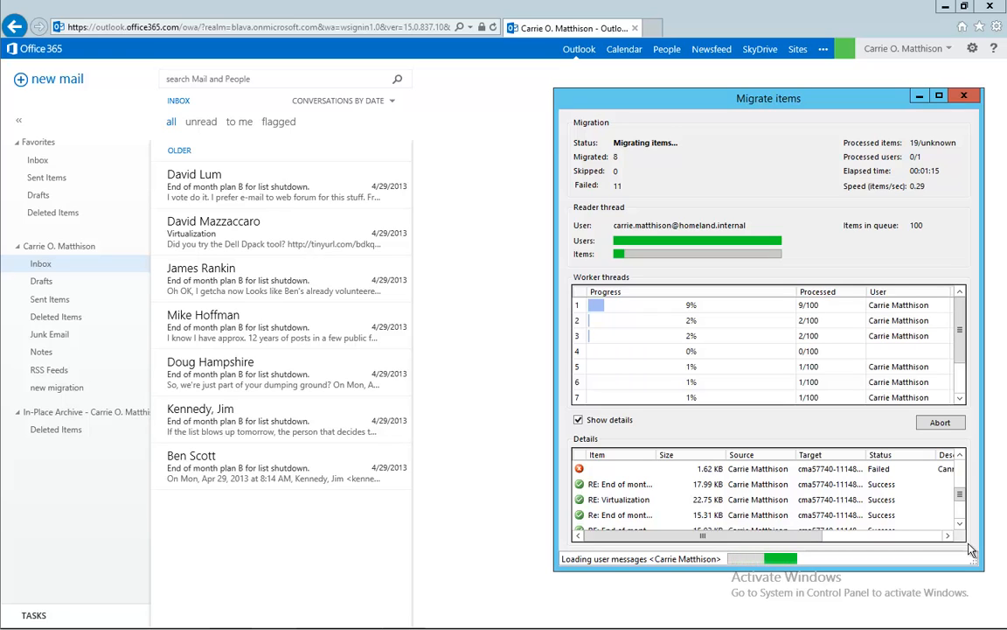